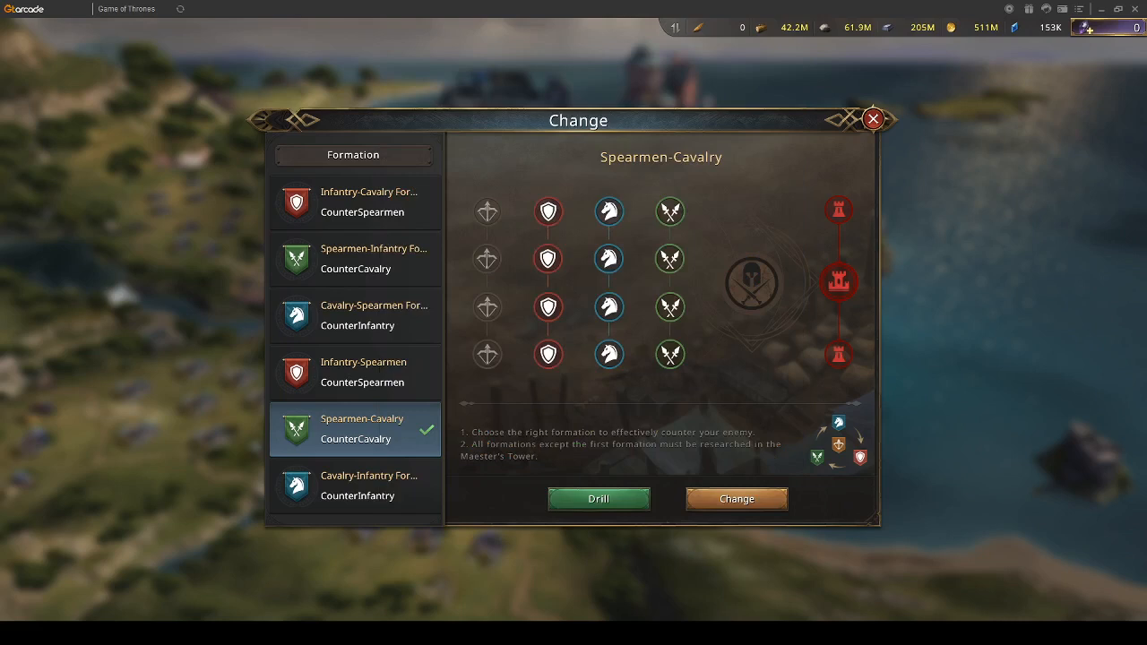
mouse_move(795, 403)
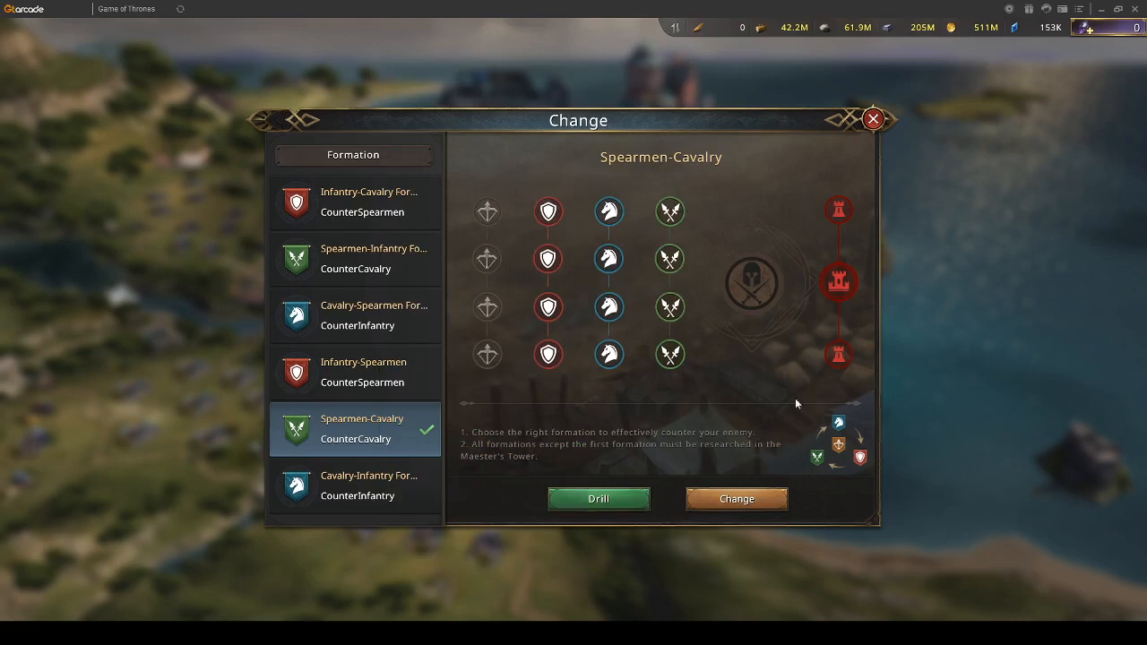
mouse_move(898, 374)
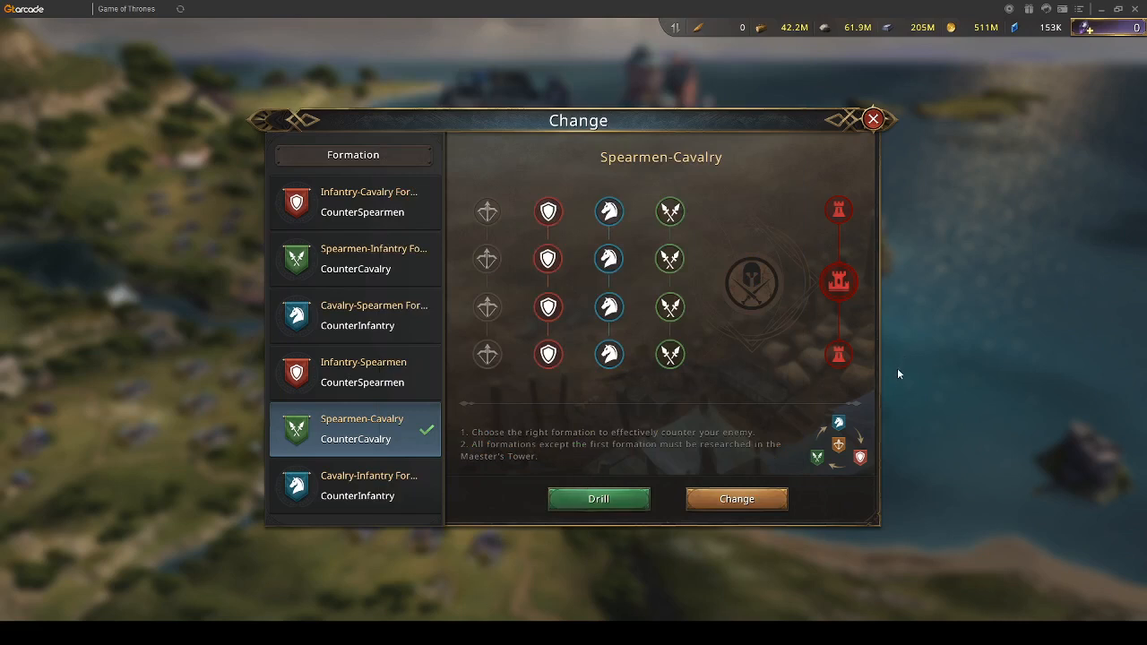
mouse_move(757, 307)
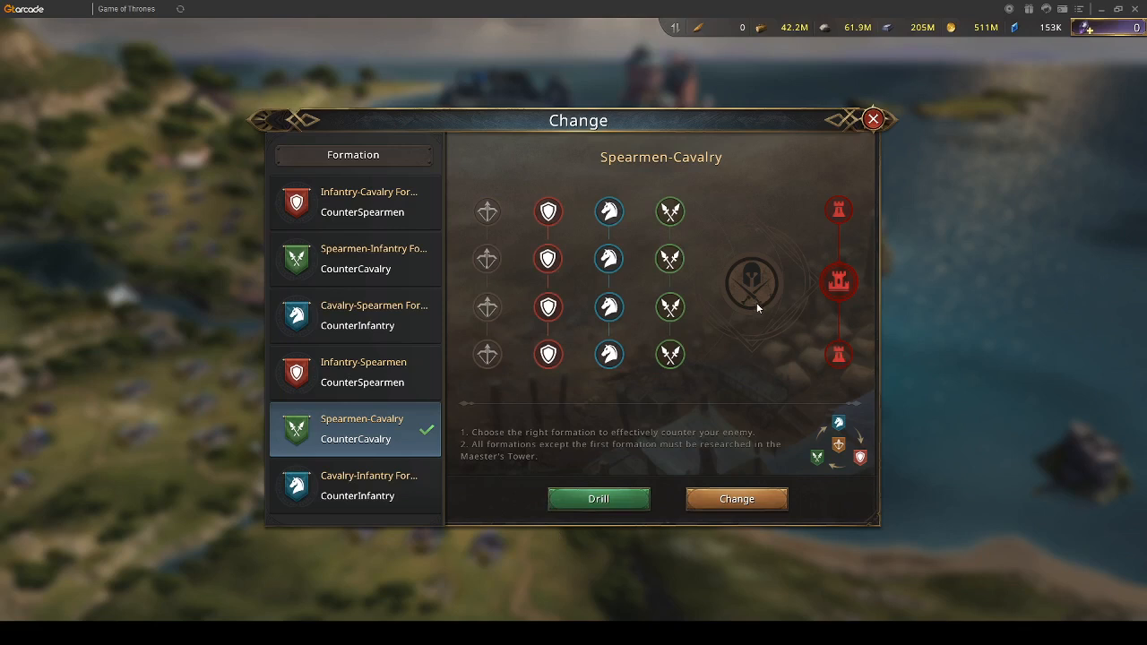
Preview the Infantry-Cavalry and Cavalry-Spearmen formation layouts, then switch to City Defense.
left_click(353, 201)
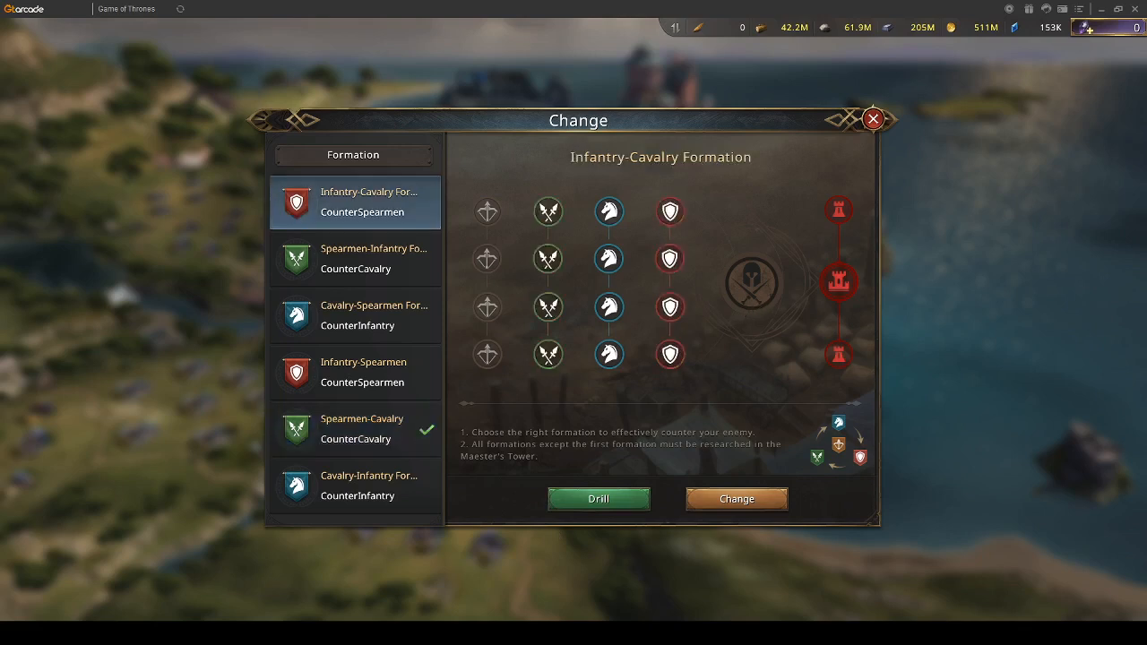
left_click(354, 315)
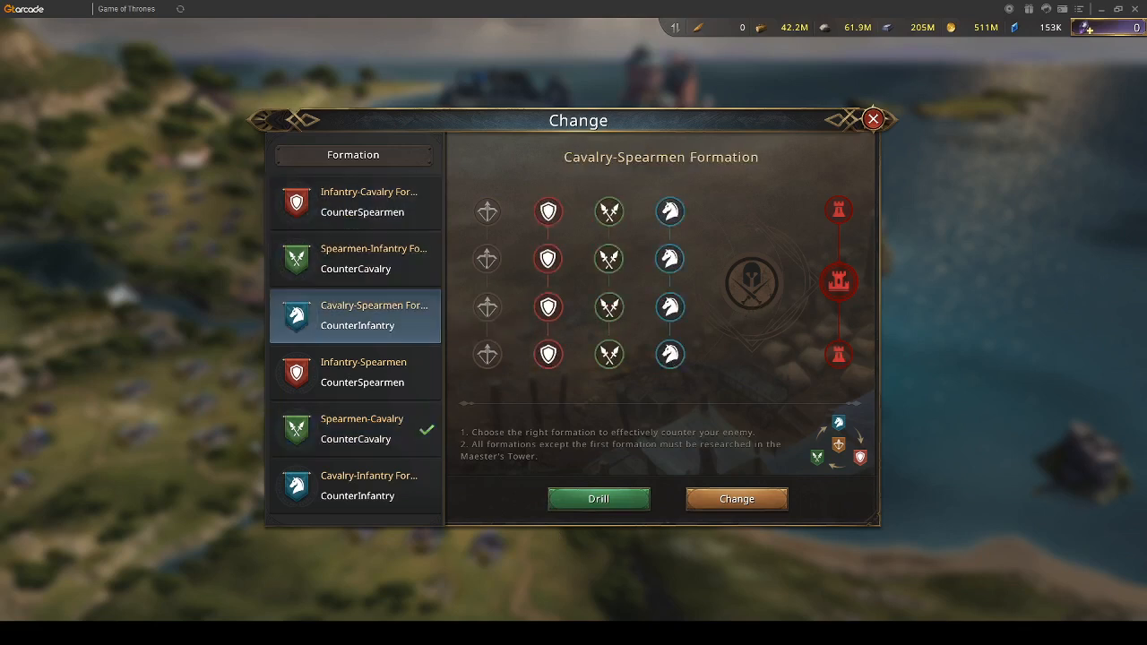
left_click(362, 428)
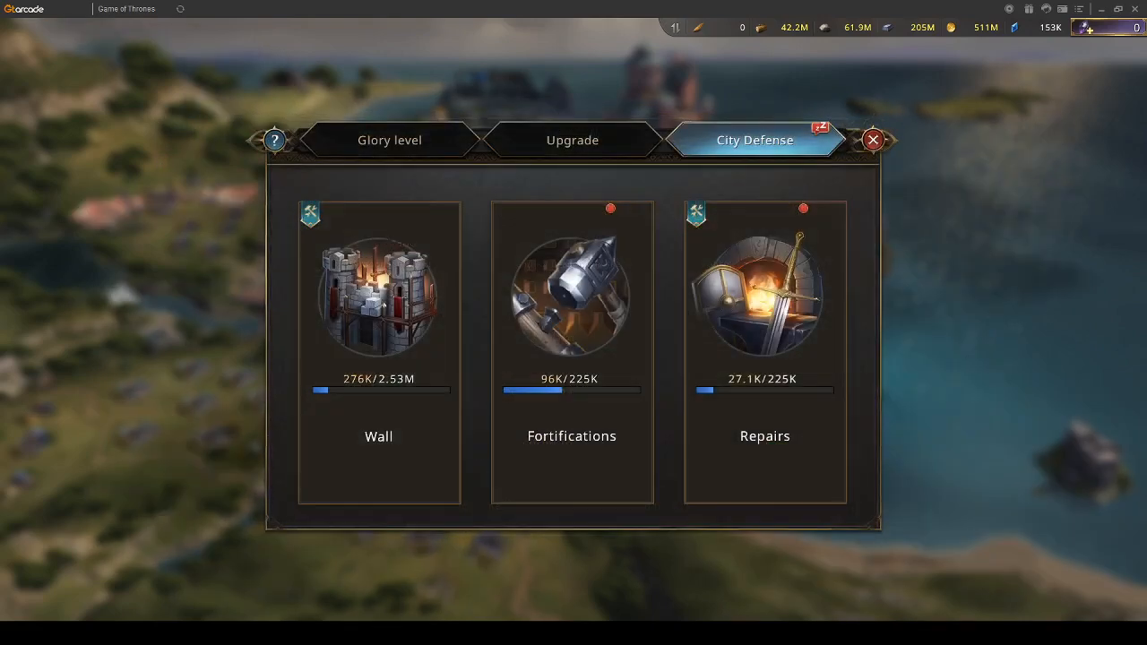
View the Cavalry-Infantry Formation research details in the Maester's Tower Formations tree and close them.
left_click(872, 139)
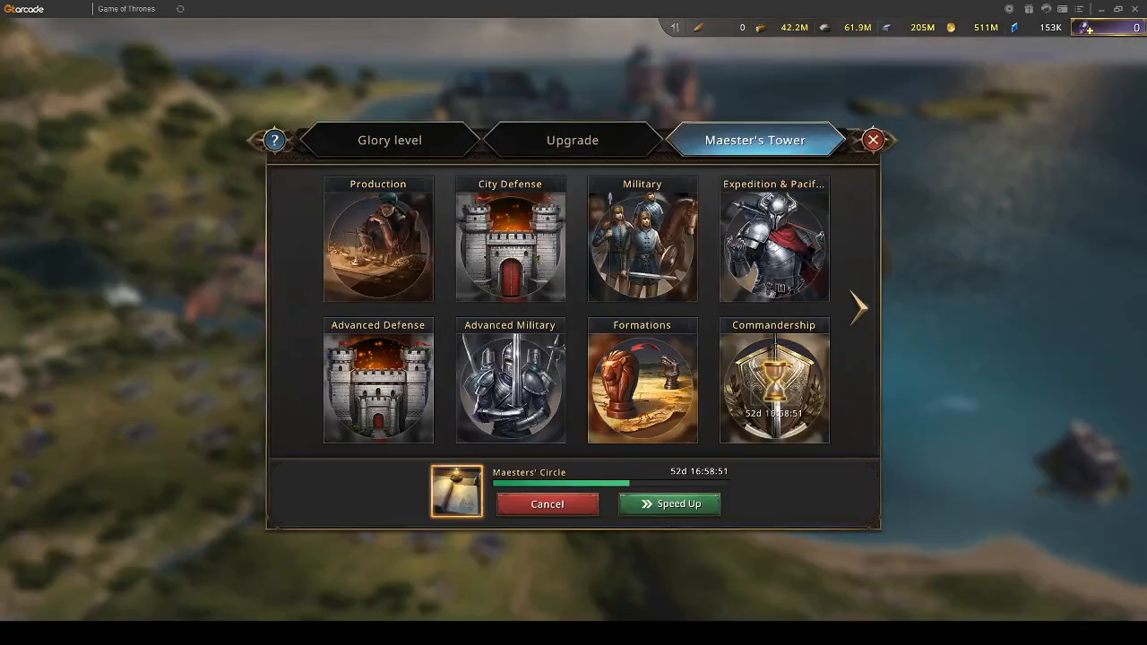
left_click(642, 380)
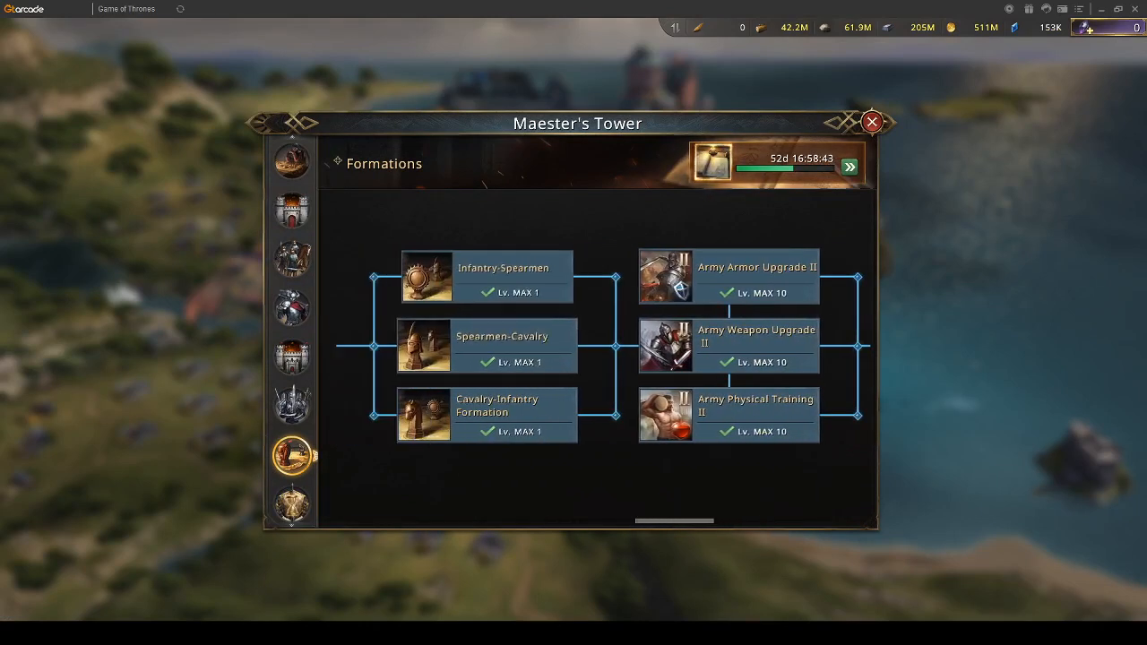
left_click(486, 346)
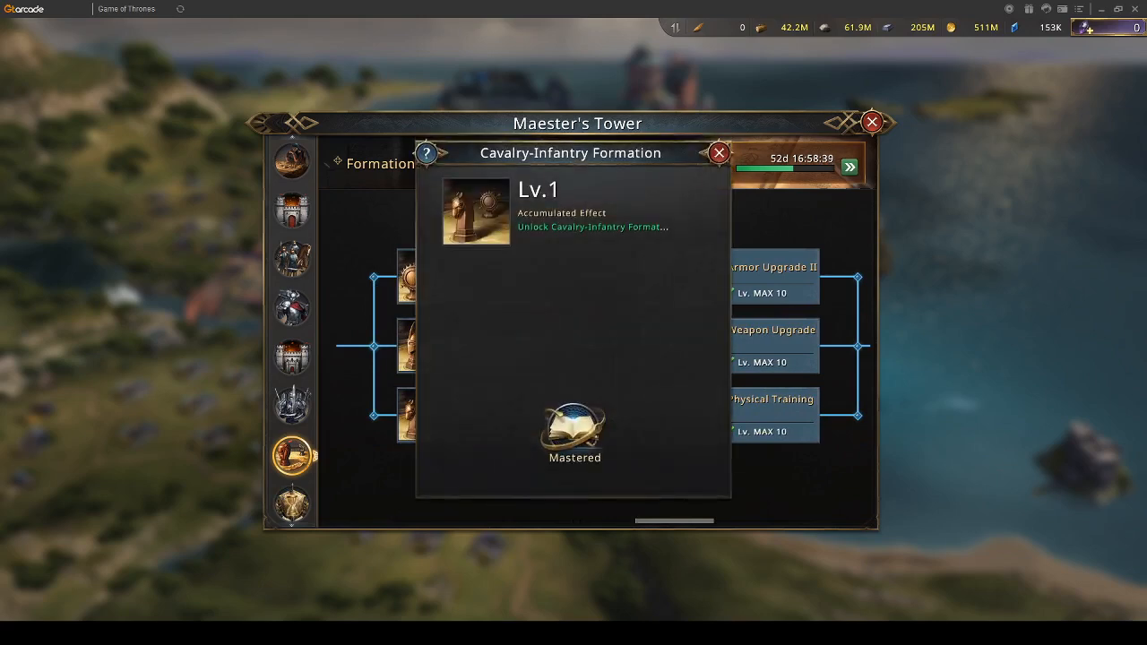
left_click(717, 152)
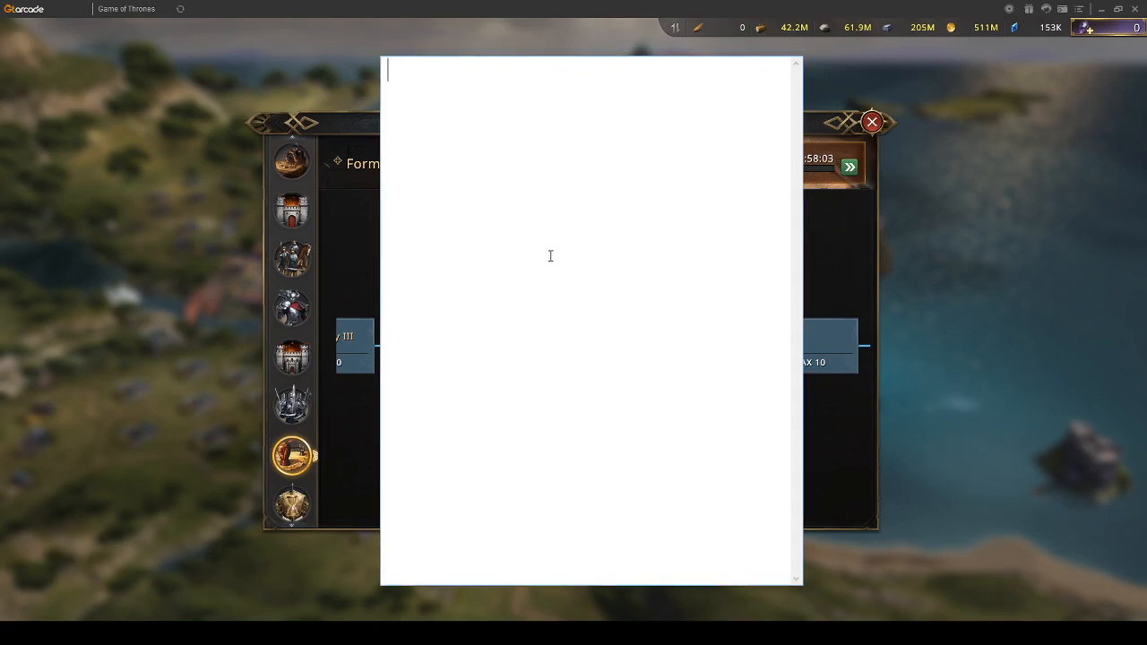
Write the note lines '*stats are equal' and '*composition is equal'.
type("*s")
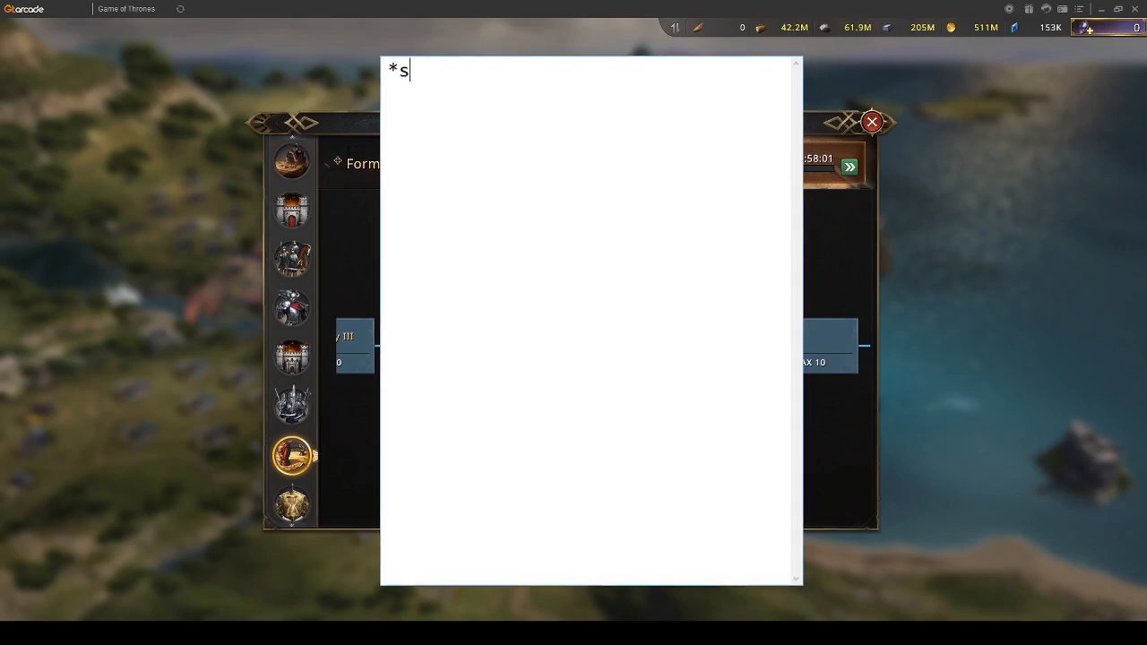
type("tats are")
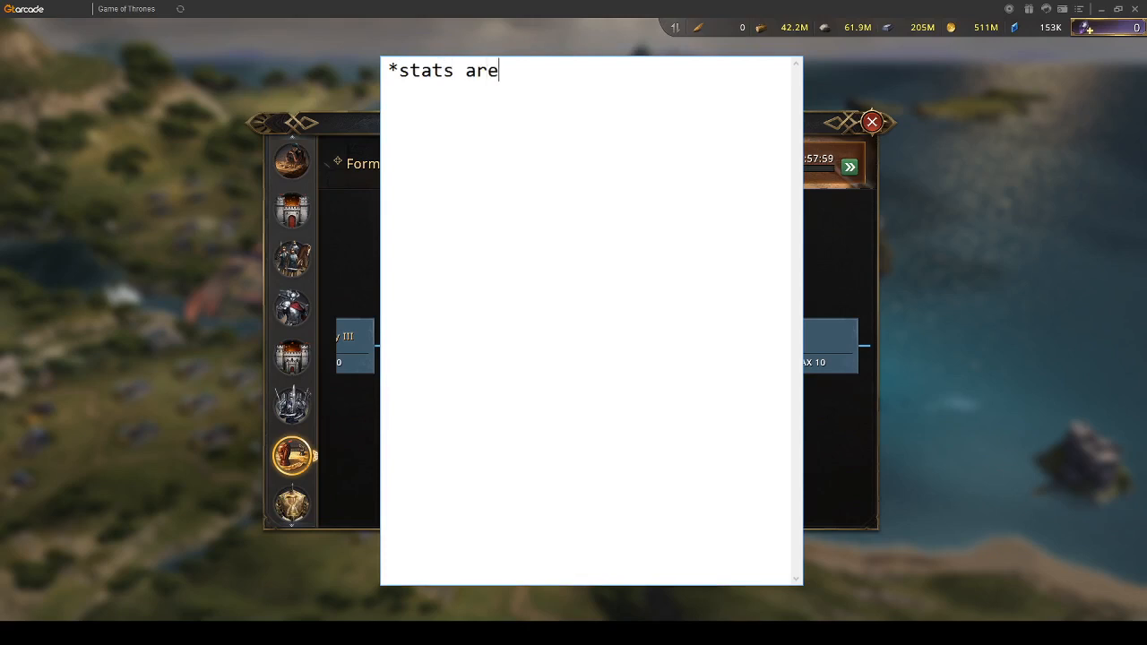
type("equal")
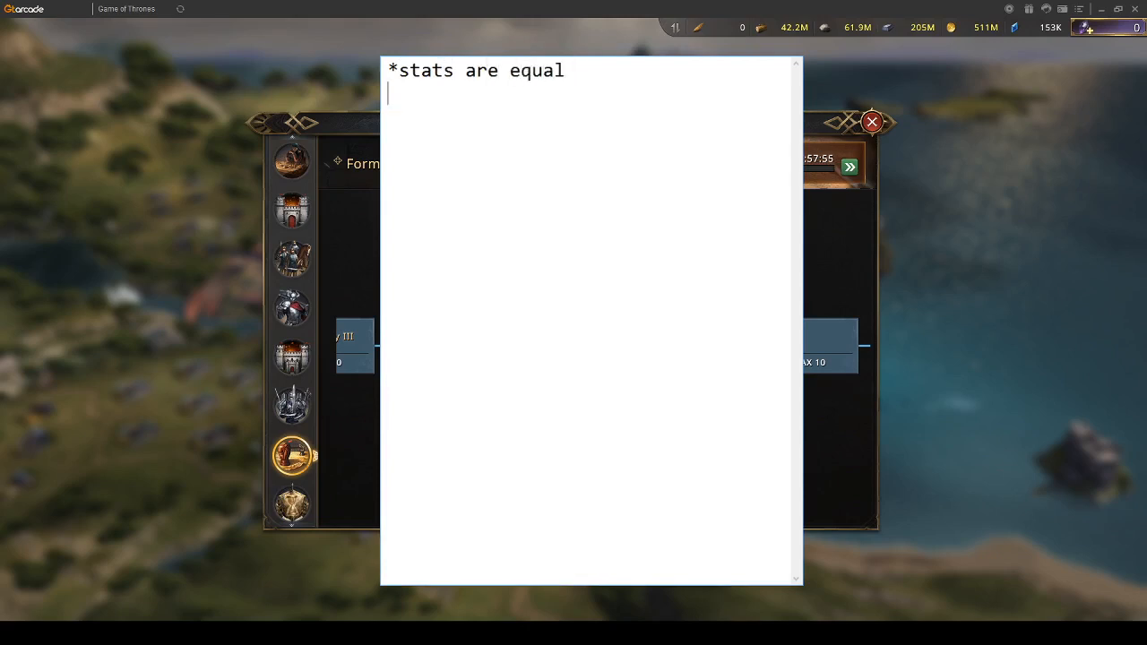
type("#")
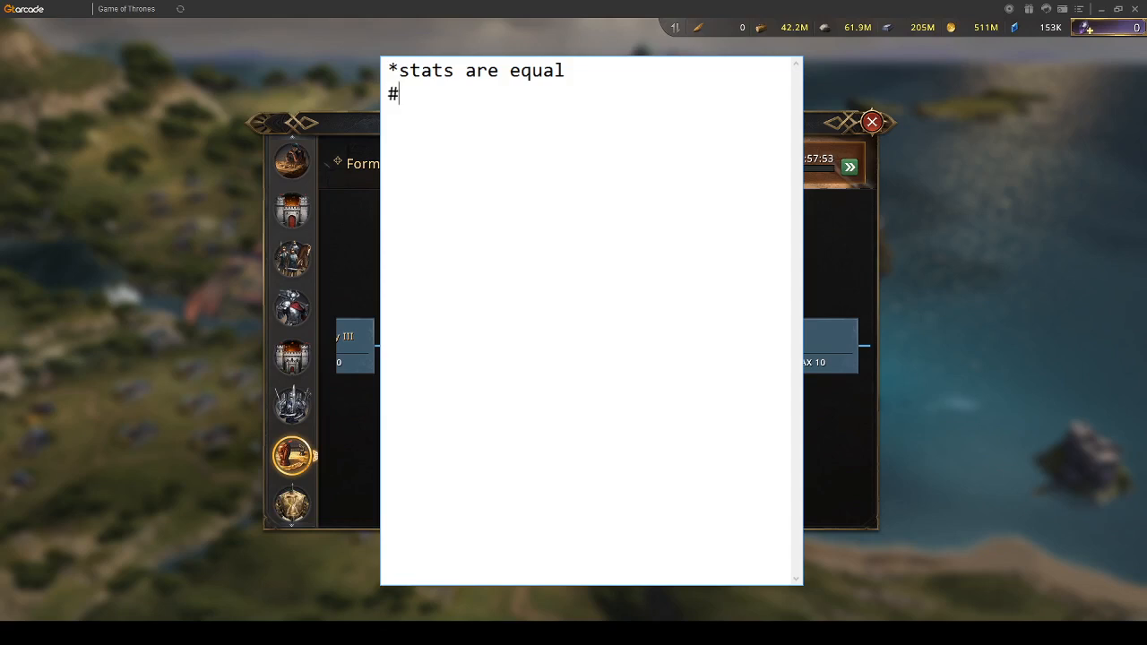
key("Backspace")
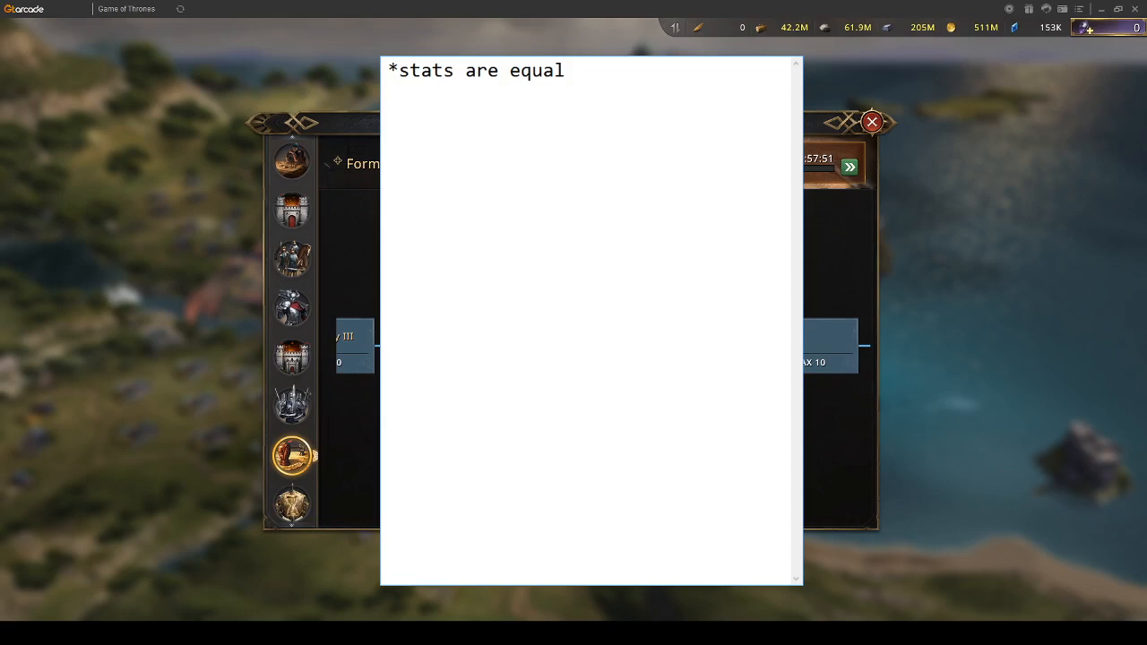
type("*comp")
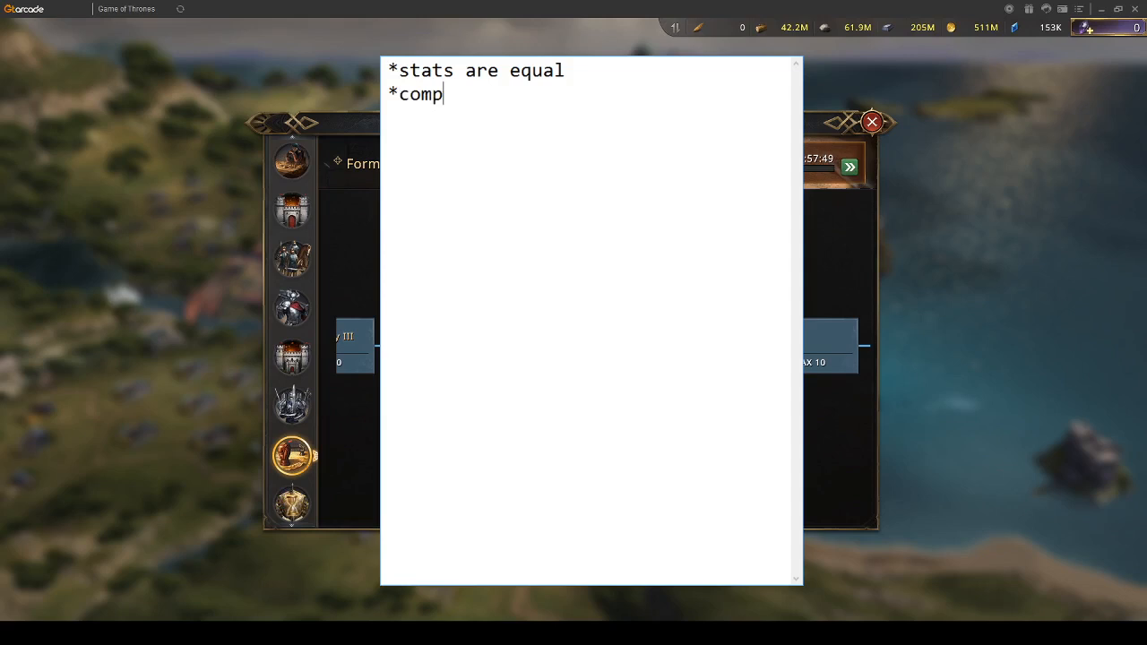
type("osition is equ")
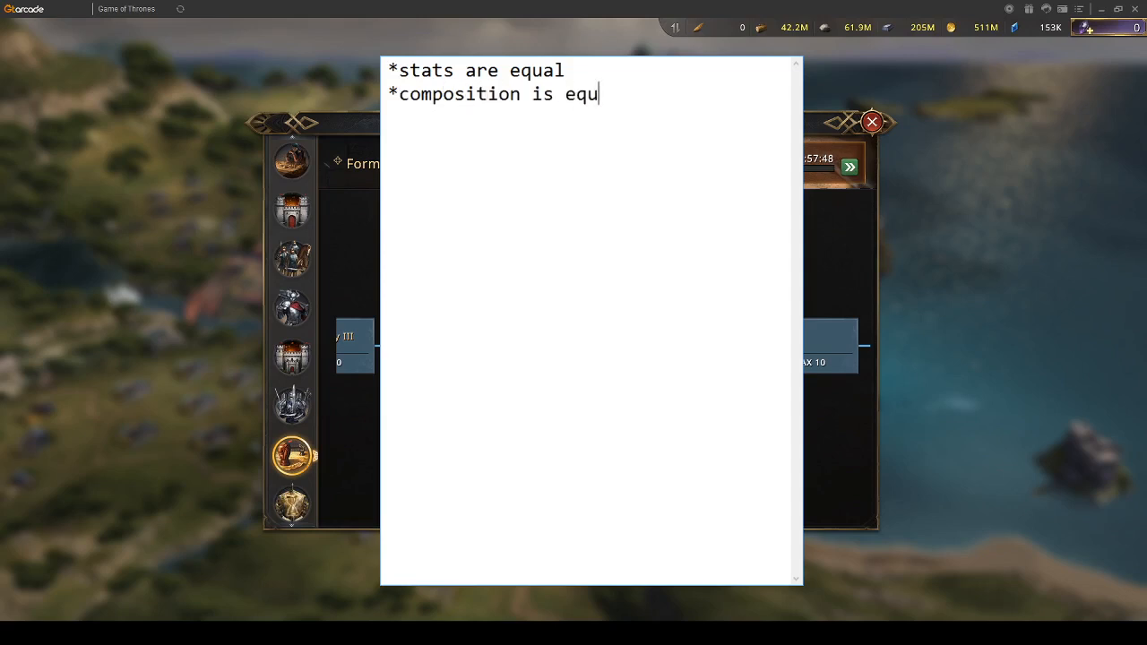
type("al")
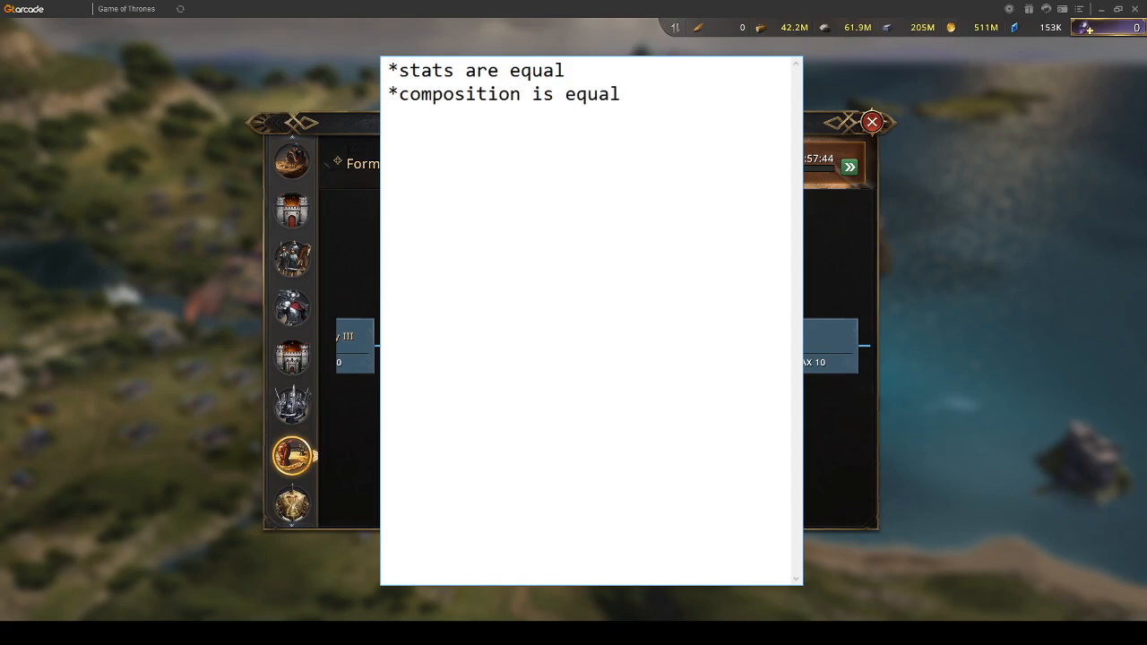
Add the troop composition line '1m cav 1m spear 1m inf'.
type("1m cav 1m spear 1")
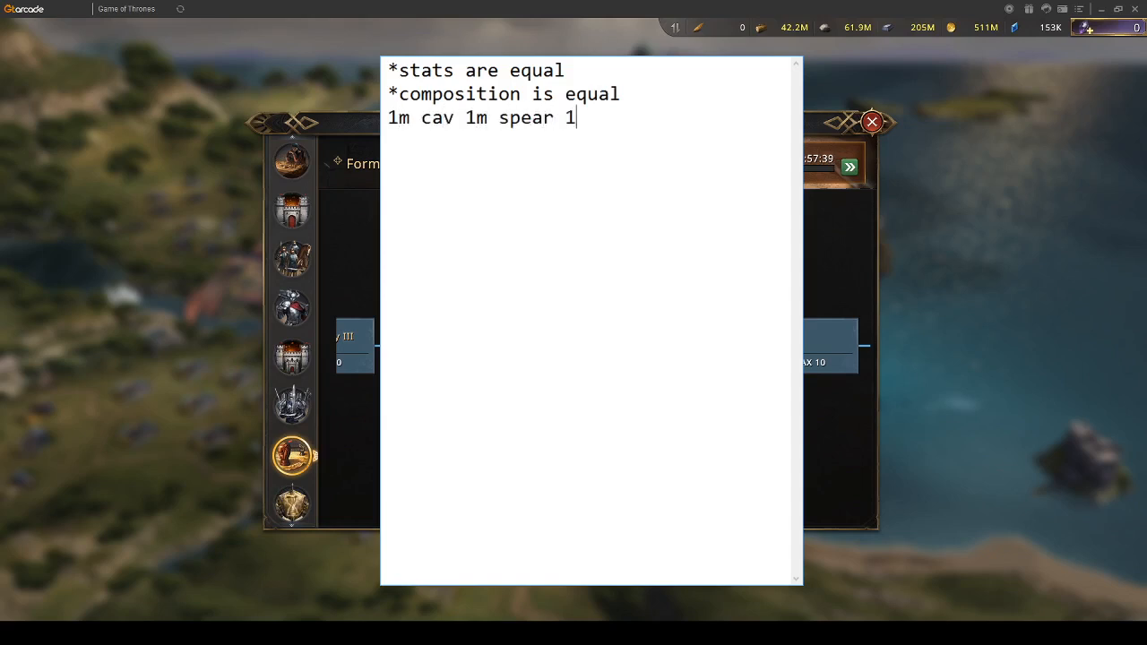
type("m inf")
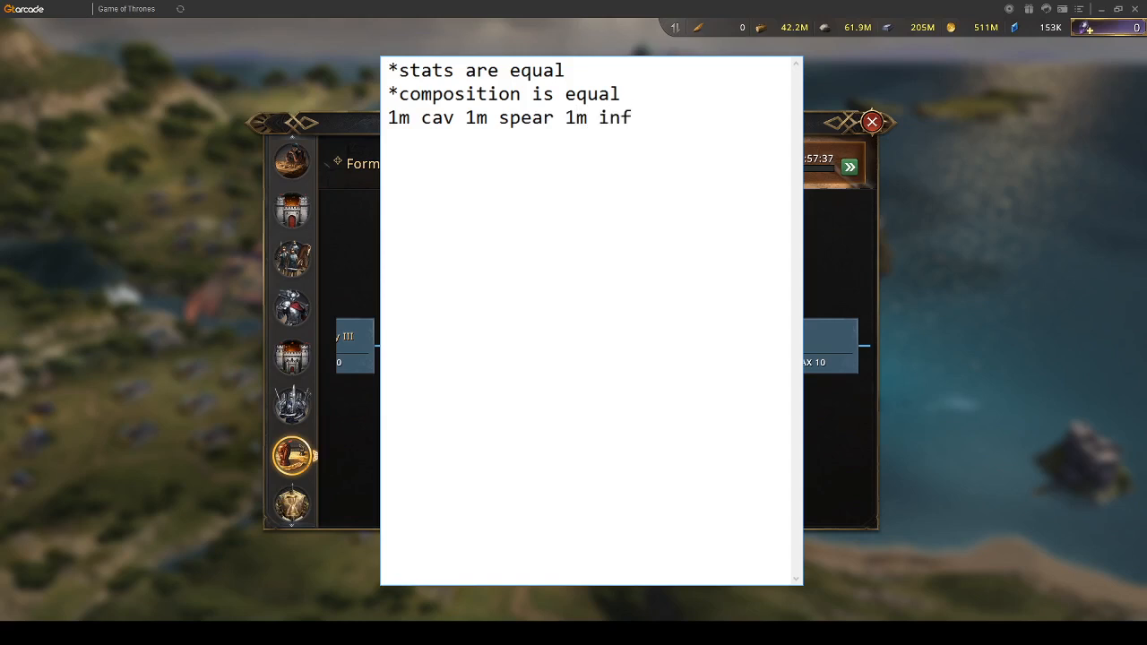
left_click(387, 163)
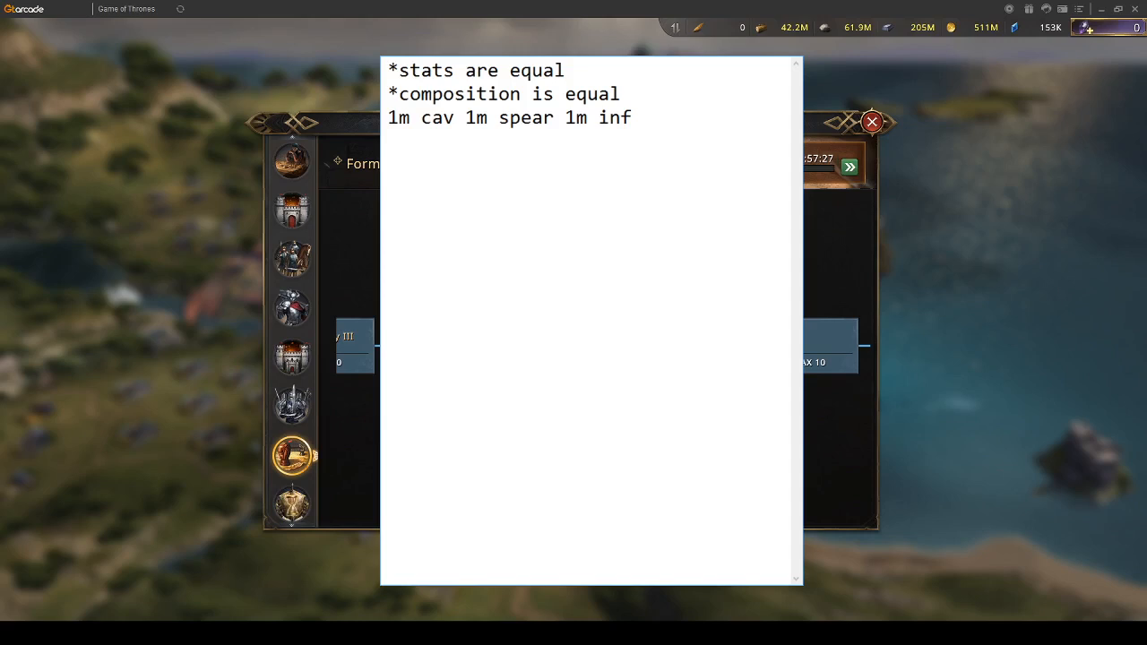
left_click(387, 164)
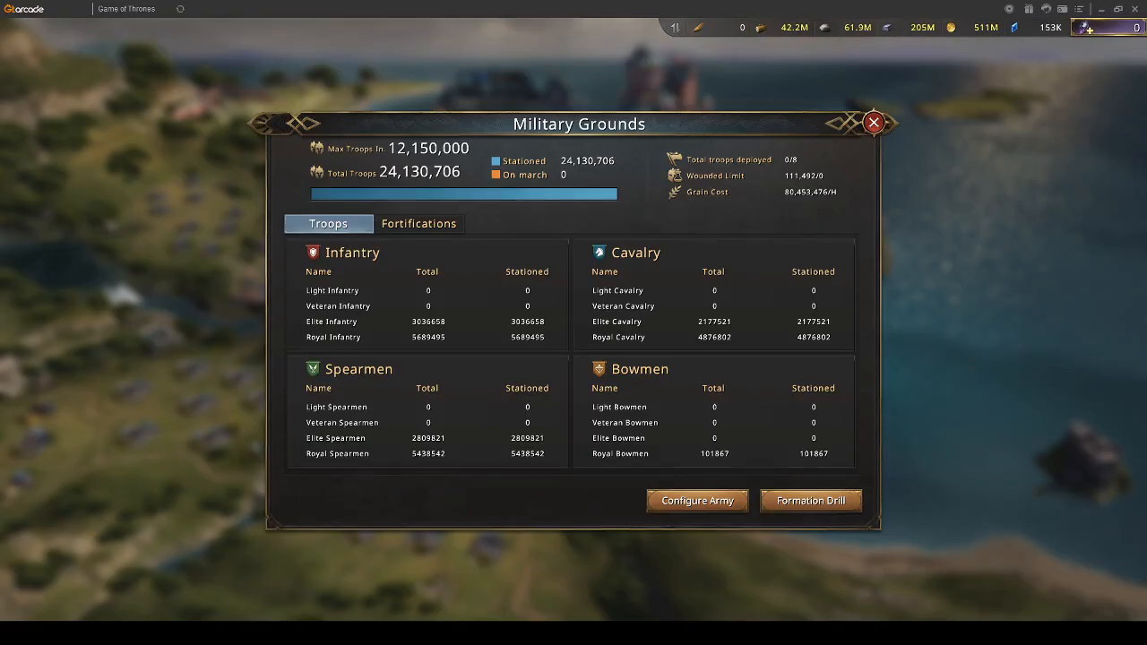
Bring up the Formation Drill list of six counter formations from Military Grounds.
left_click(696, 500)
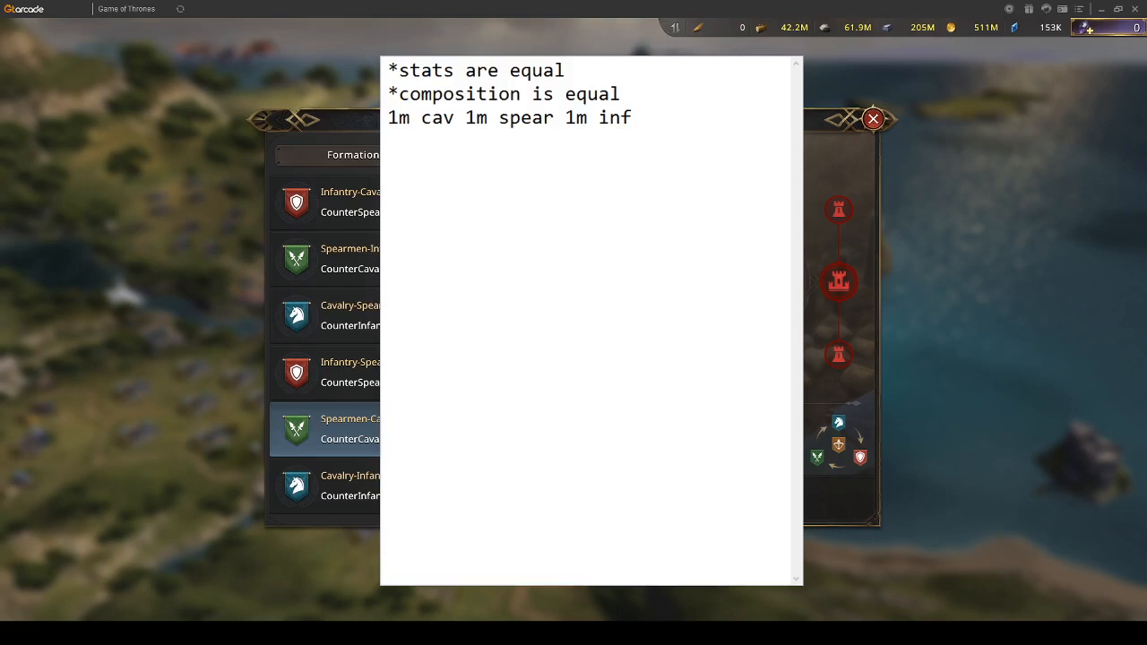
Add the note line 'x3 in dmg' and return to the game's formation list.
left_click(387, 162)
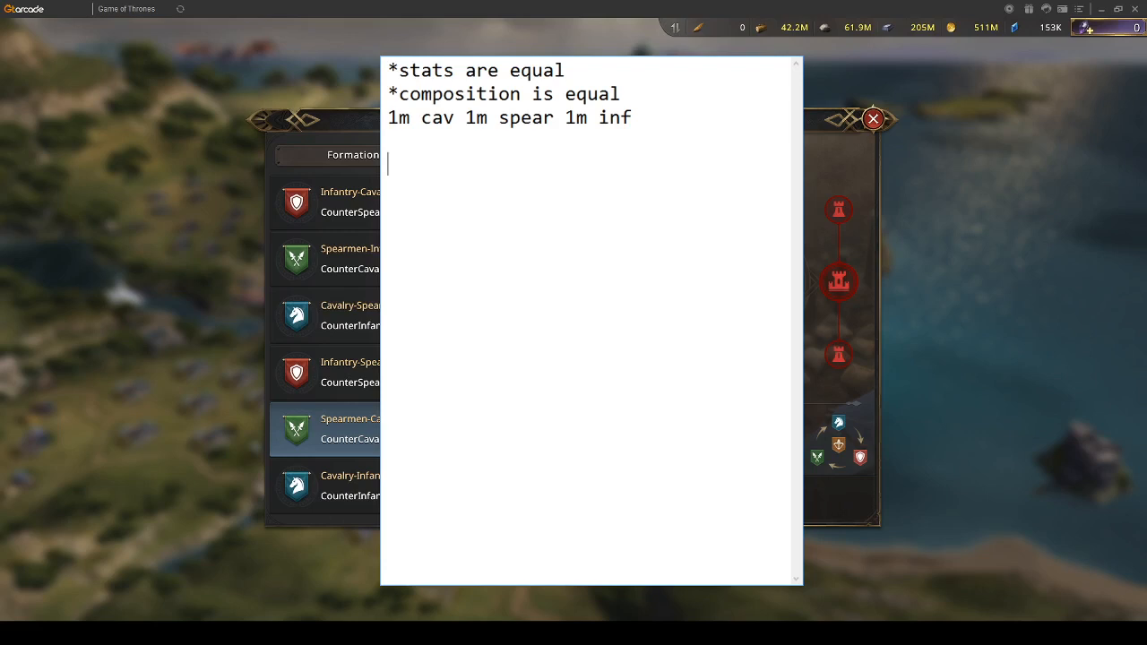
type("x")
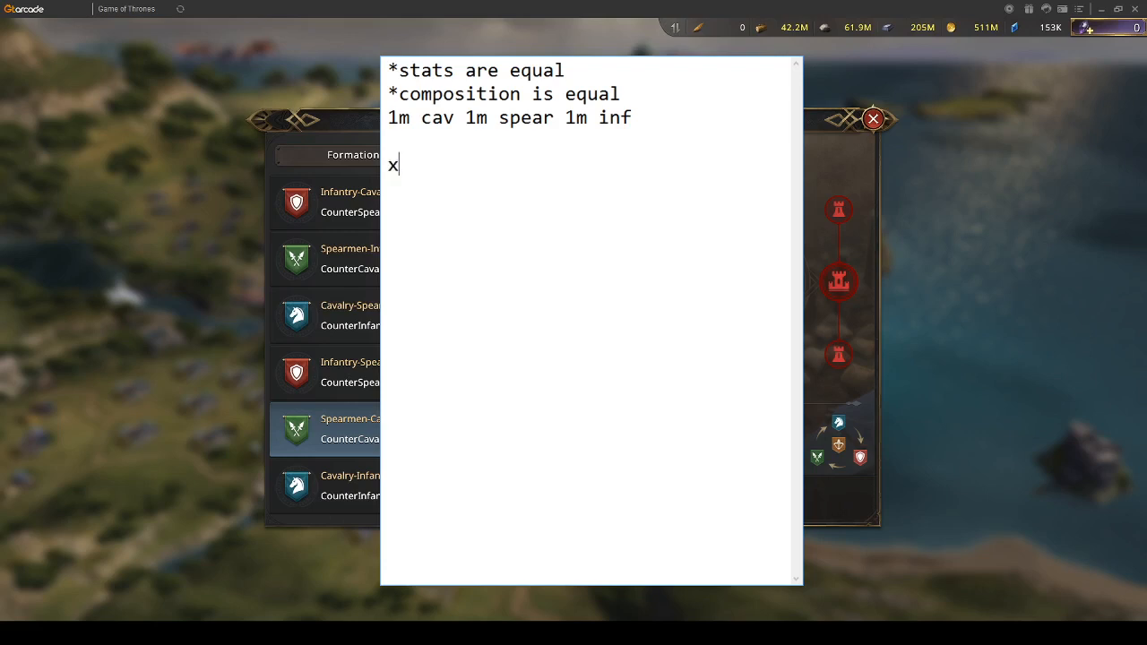
type("3 in")
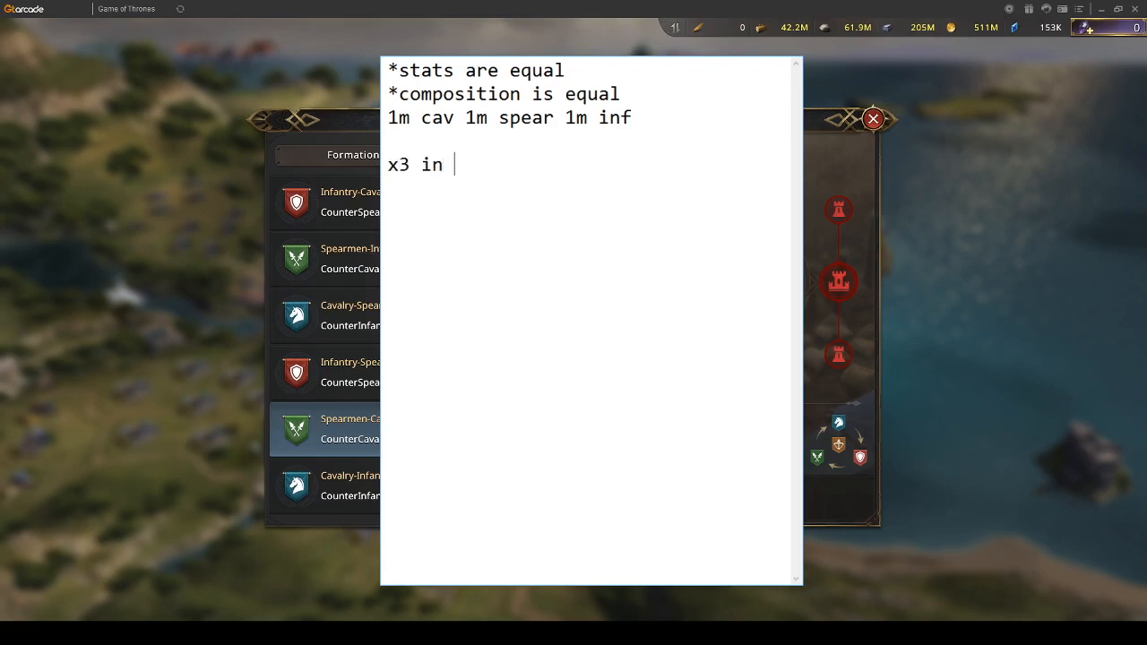
type("dmg")
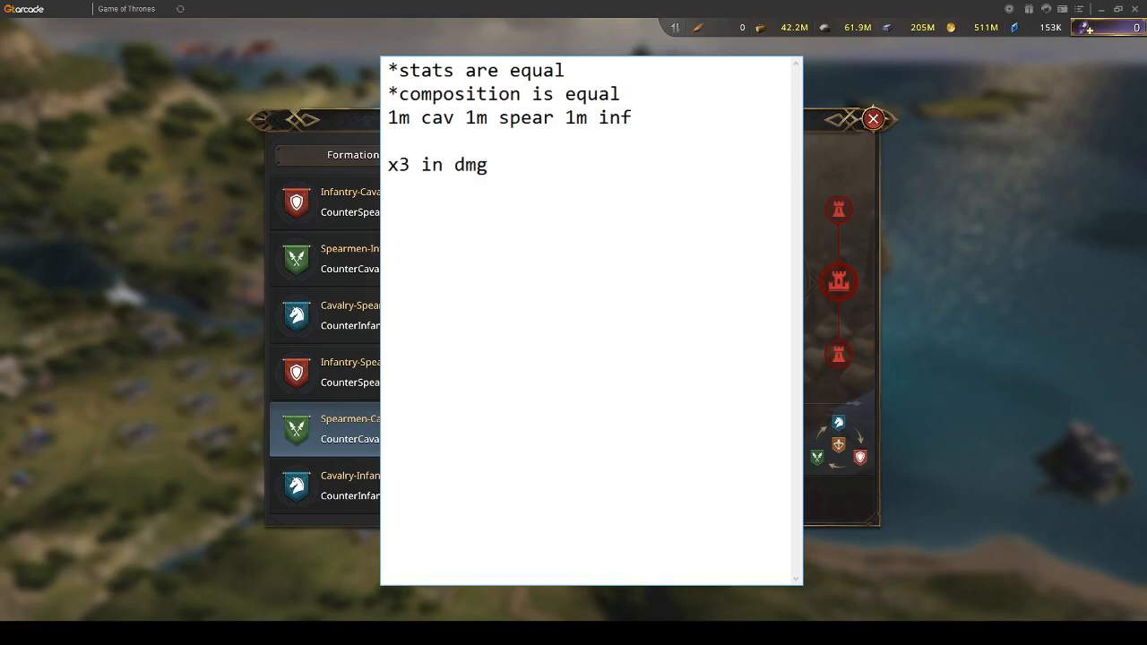
left_click(387, 211)
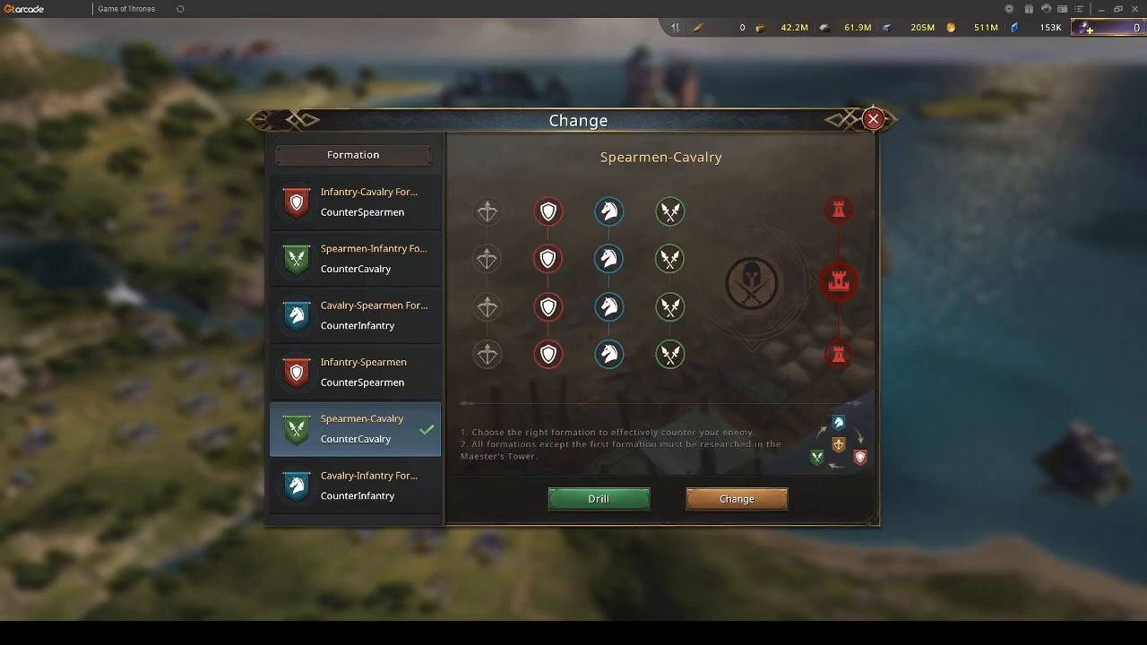
Open the saved Defense Successful battle report from Mail > Save.
left_click(872, 119)
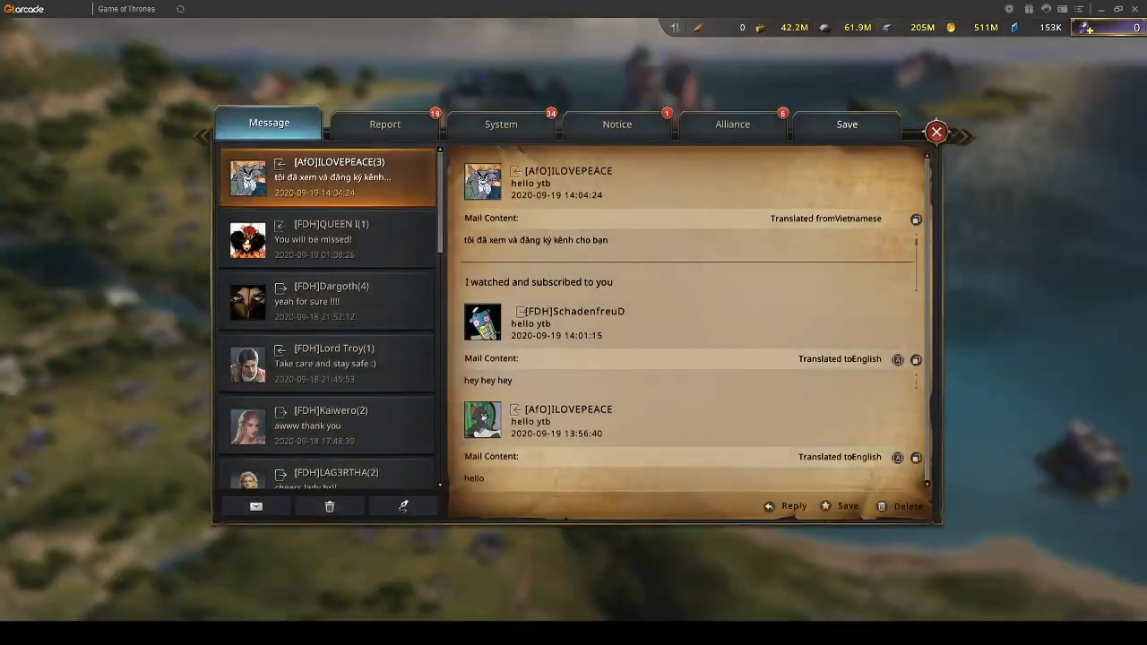
left_click(845, 124)
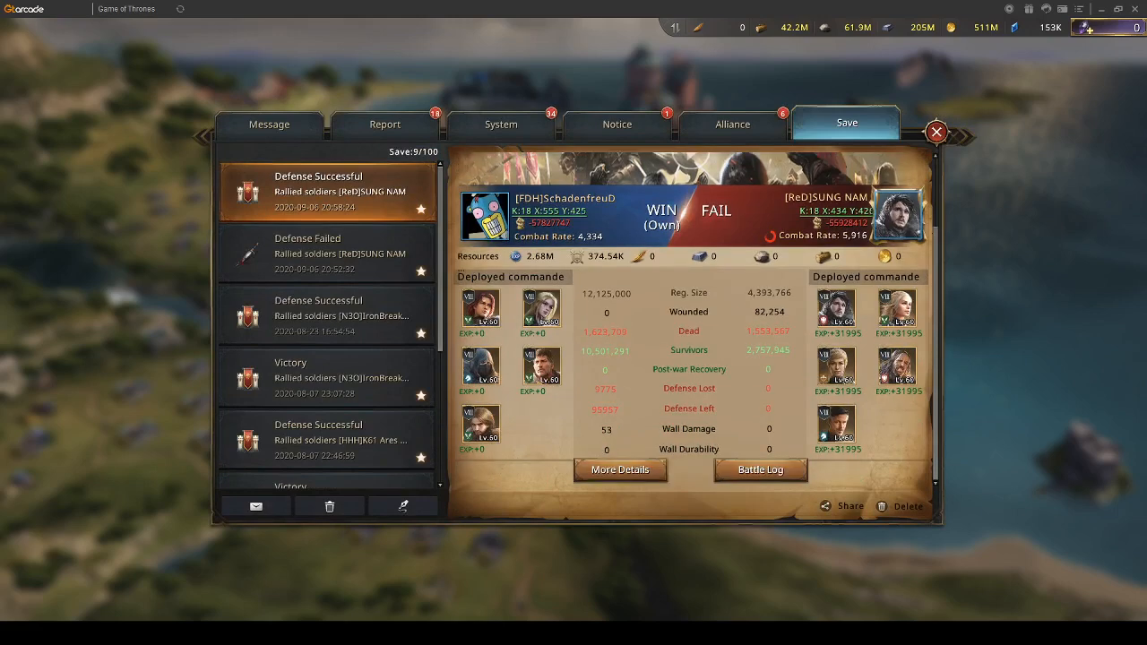
left_click(619, 470)
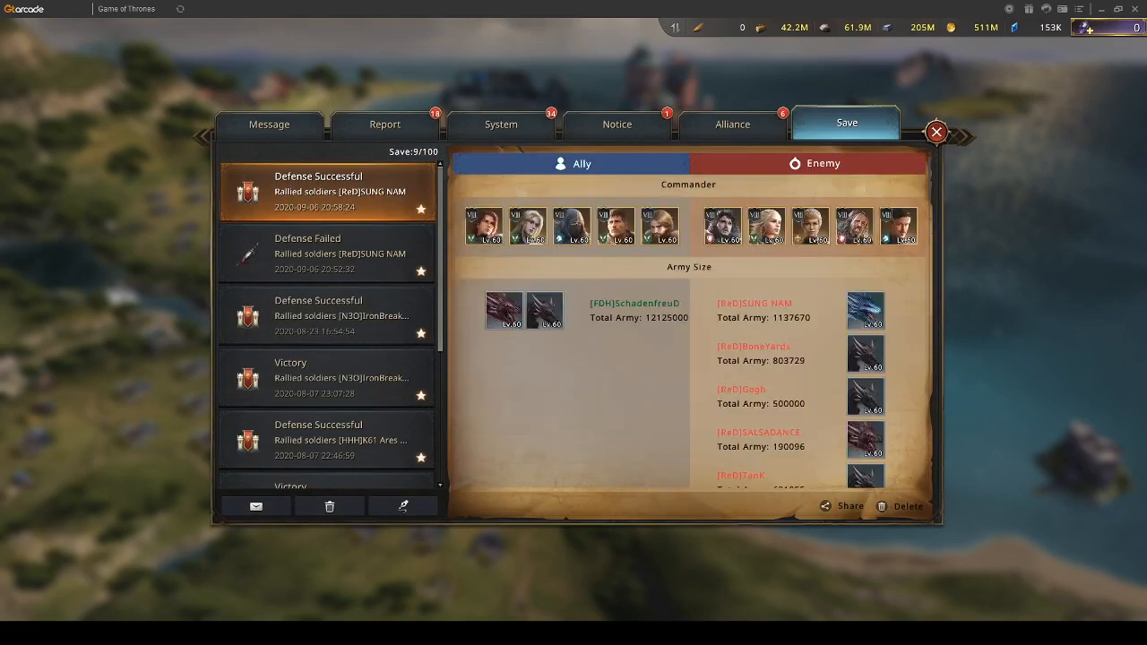
Show the report's battle summary, detailed army bonuses and combat log.
left_click(325, 191)
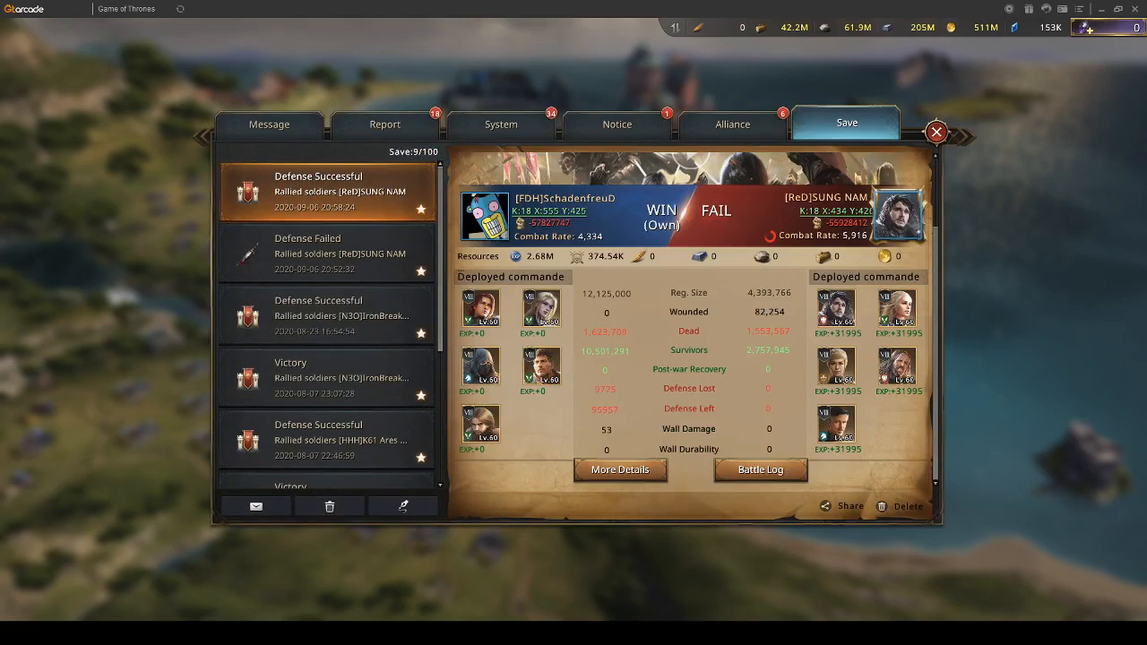
left_click(619, 470)
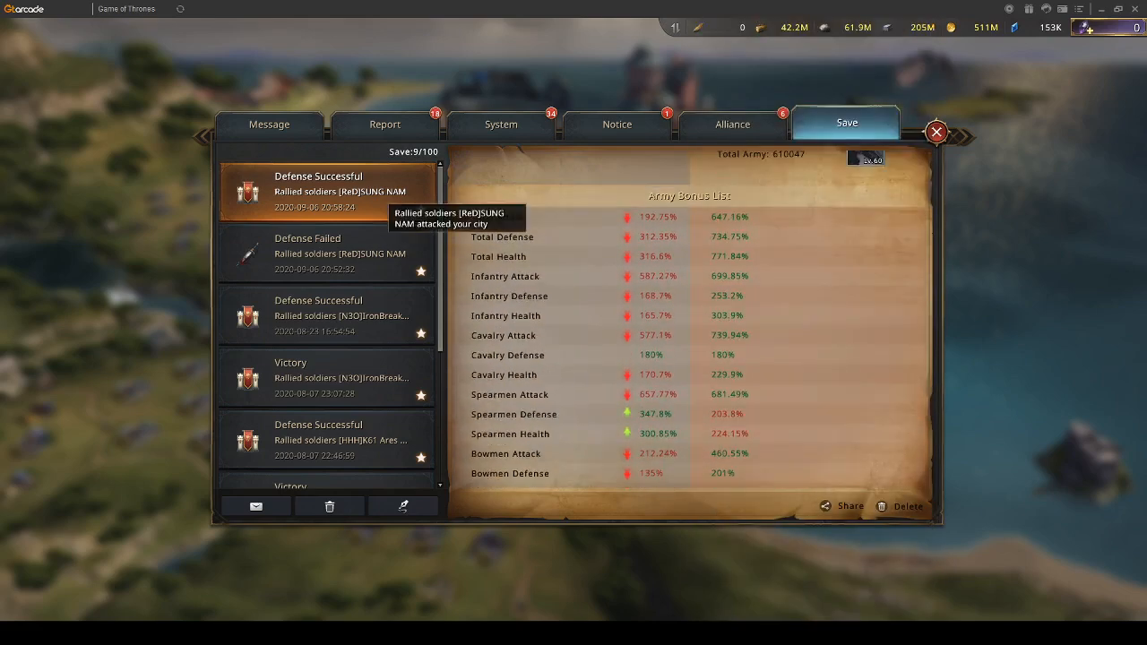
left_click(327, 191)
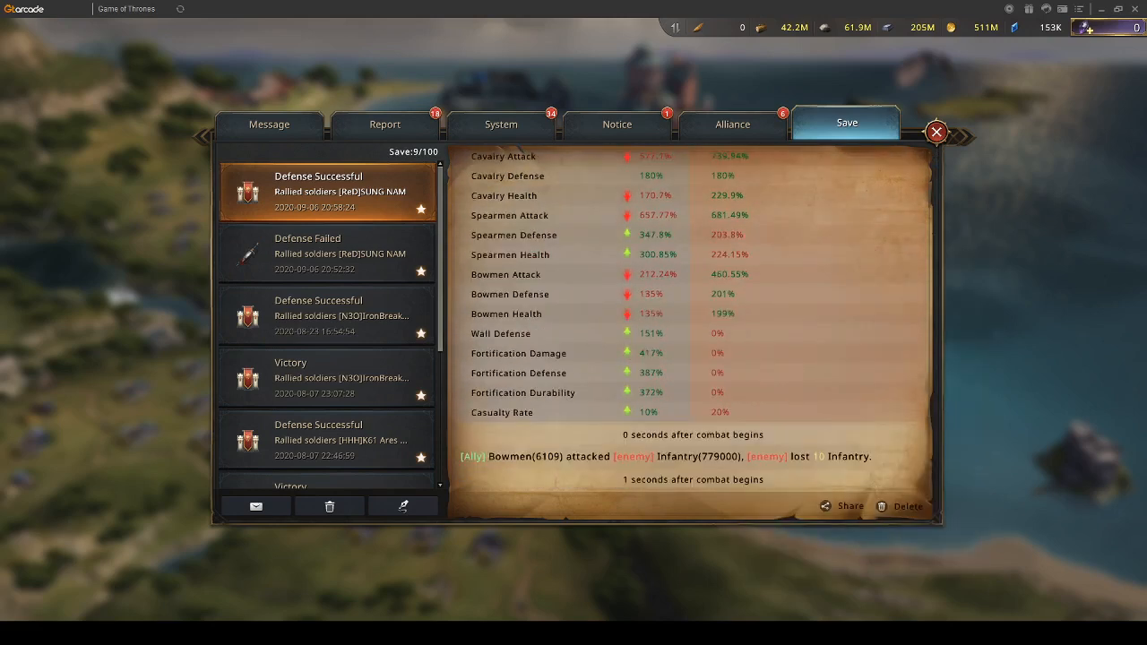
scroll("down", 3)
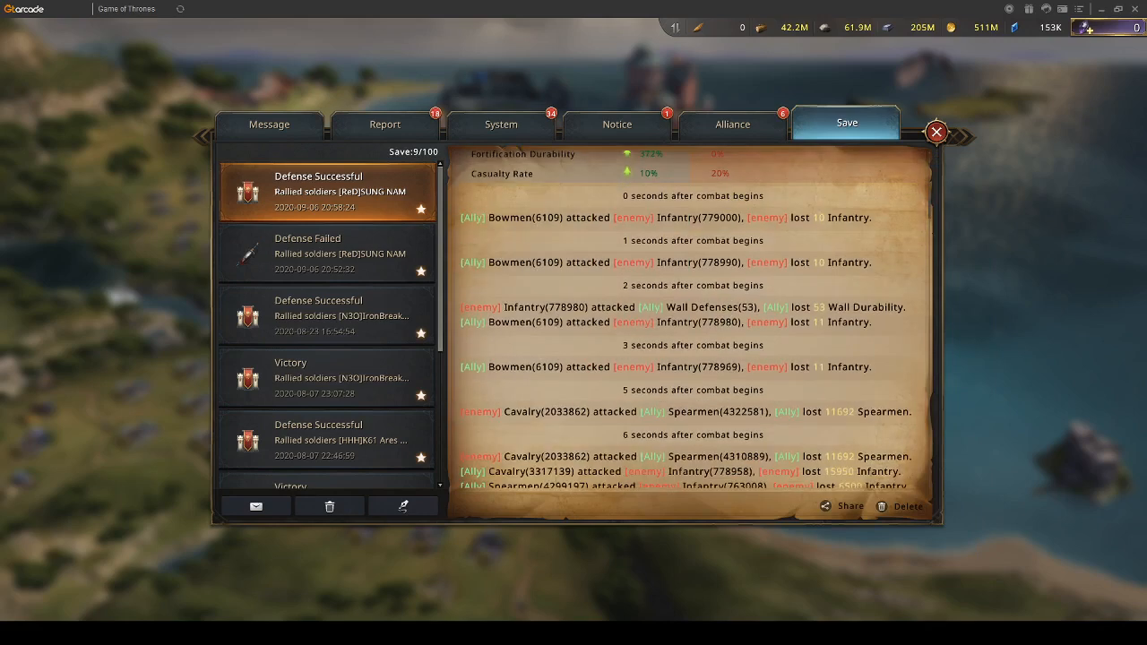
scroll("down", 3)
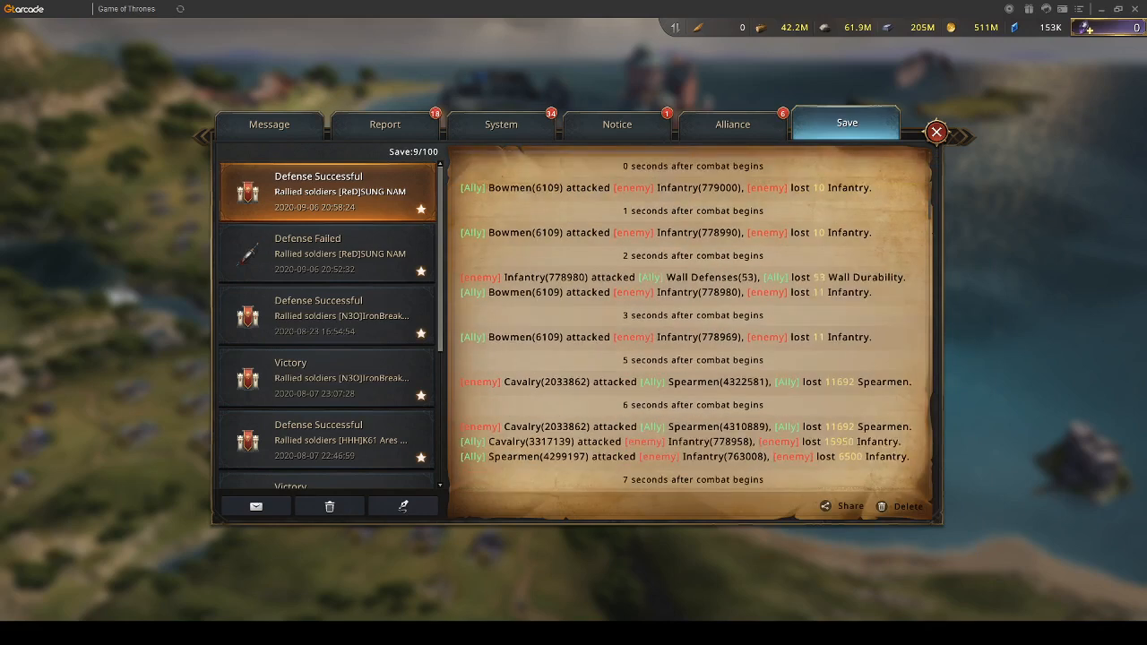
scroll("down", 3)
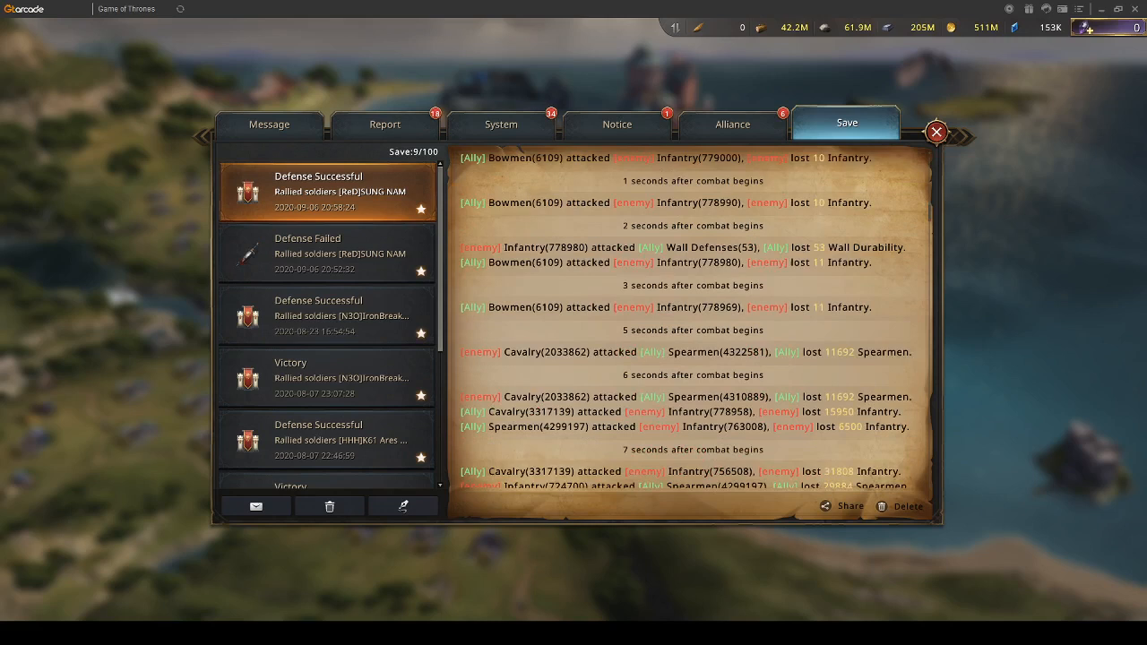
scroll("down", 3)
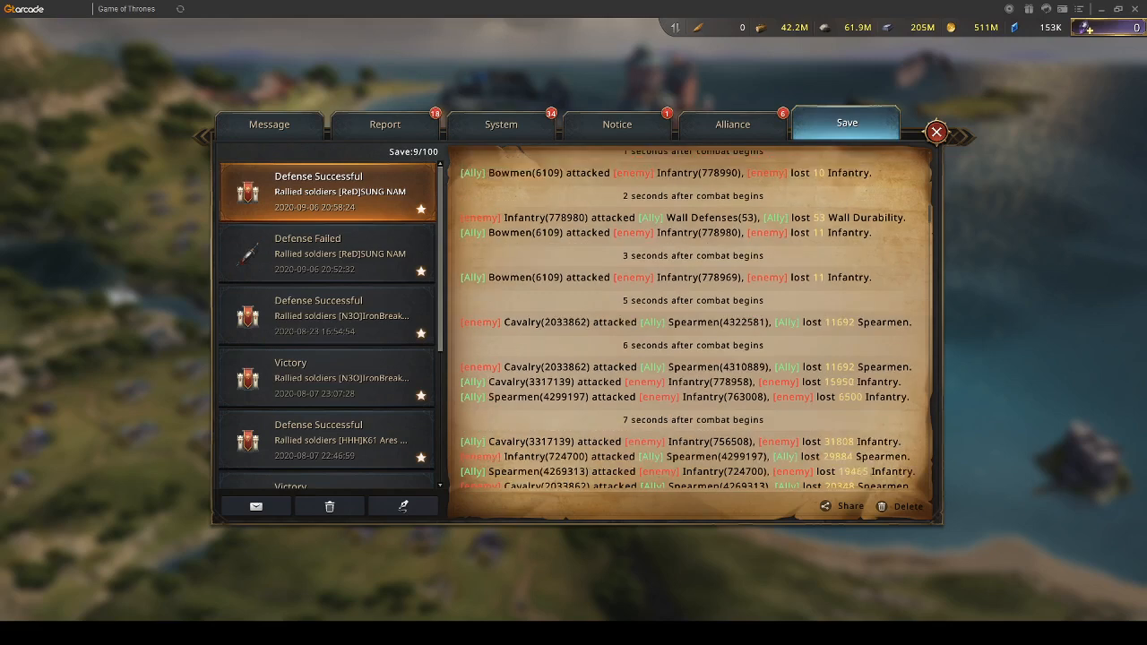
scroll("down", 3)
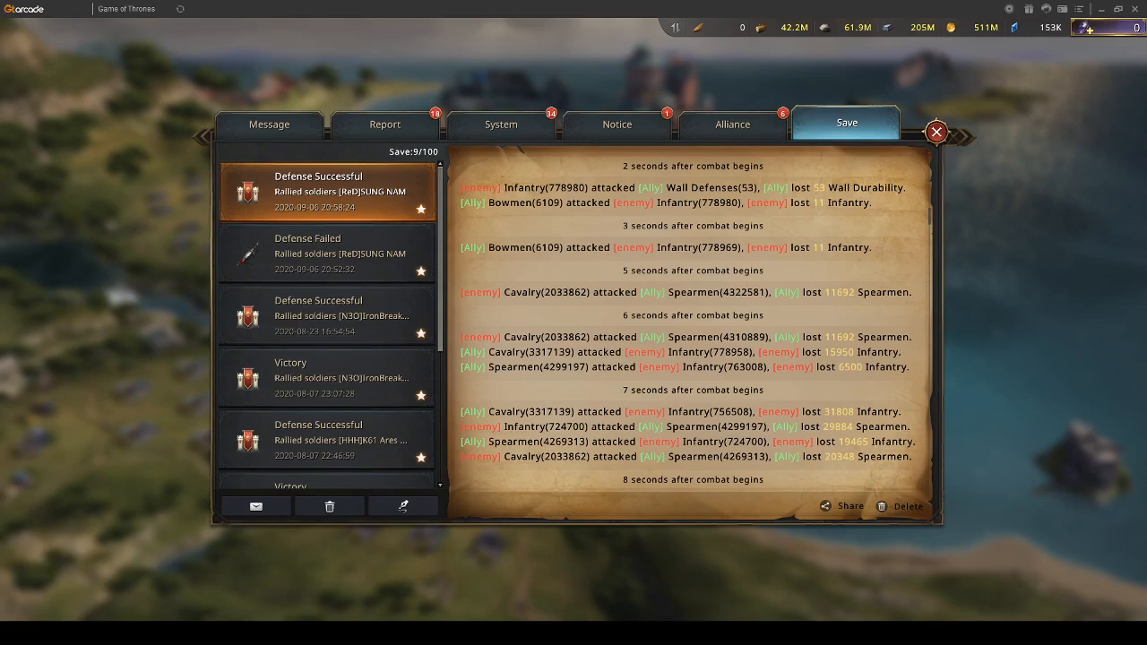
scroll("down", 3)
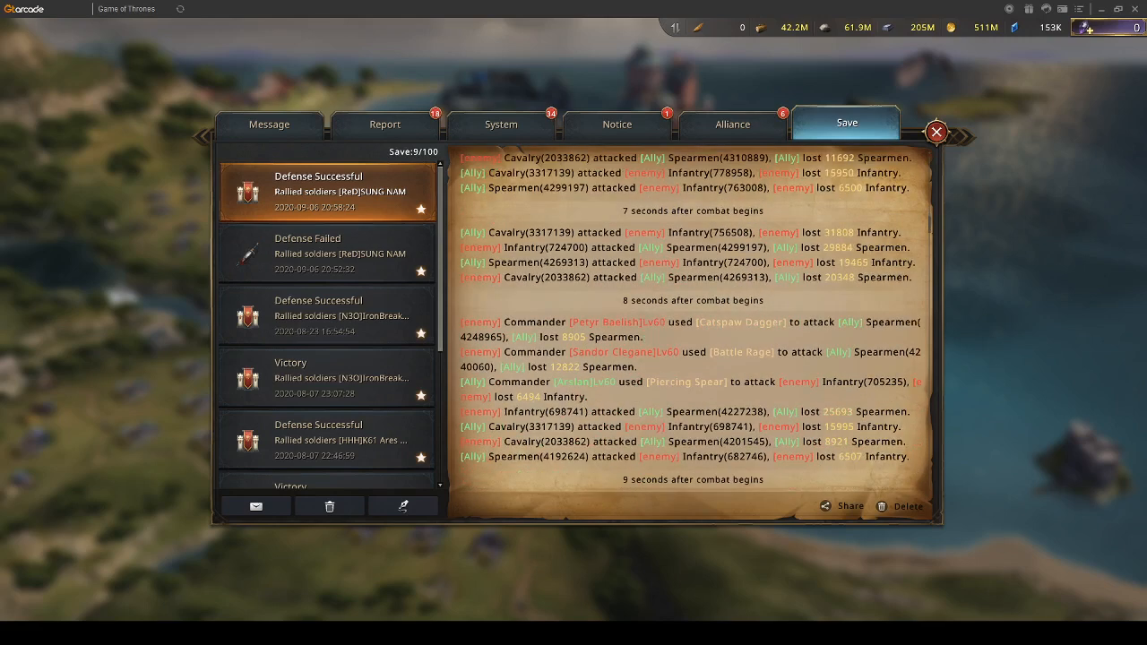
scroll("down", 3)
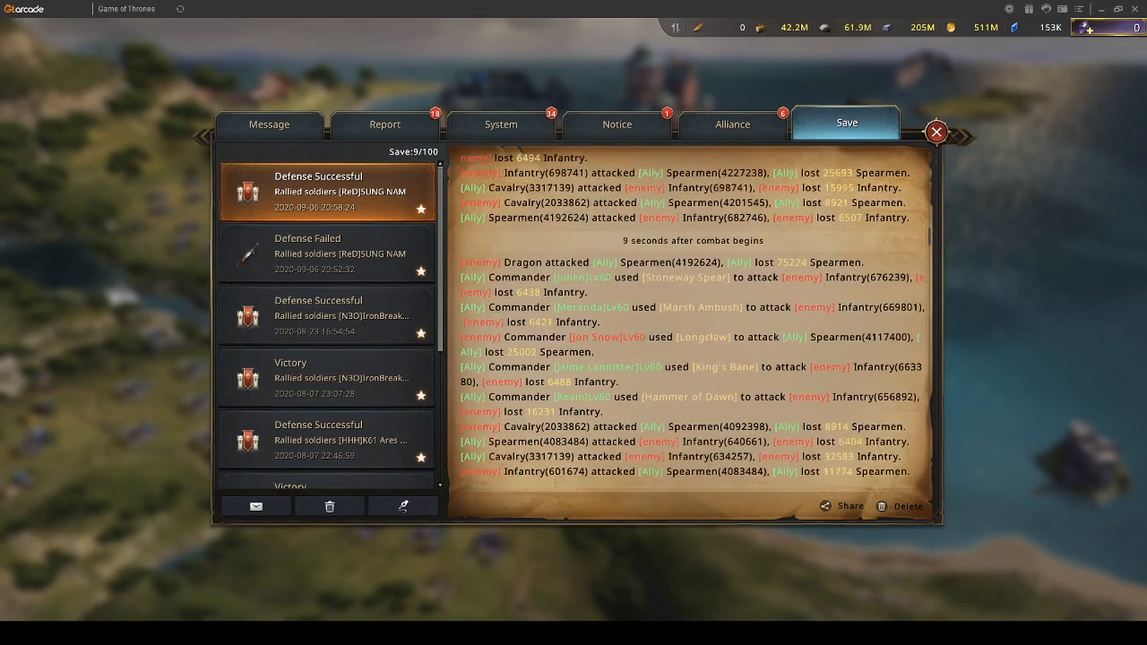
scroll("down", 3)
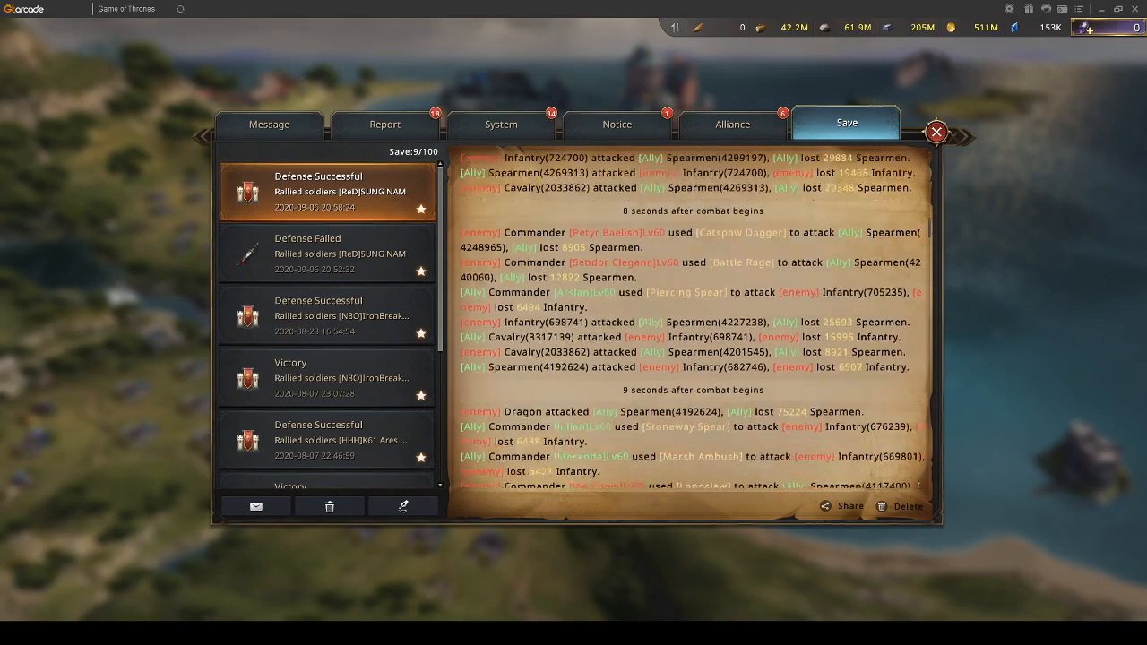
scroll("down", 3)
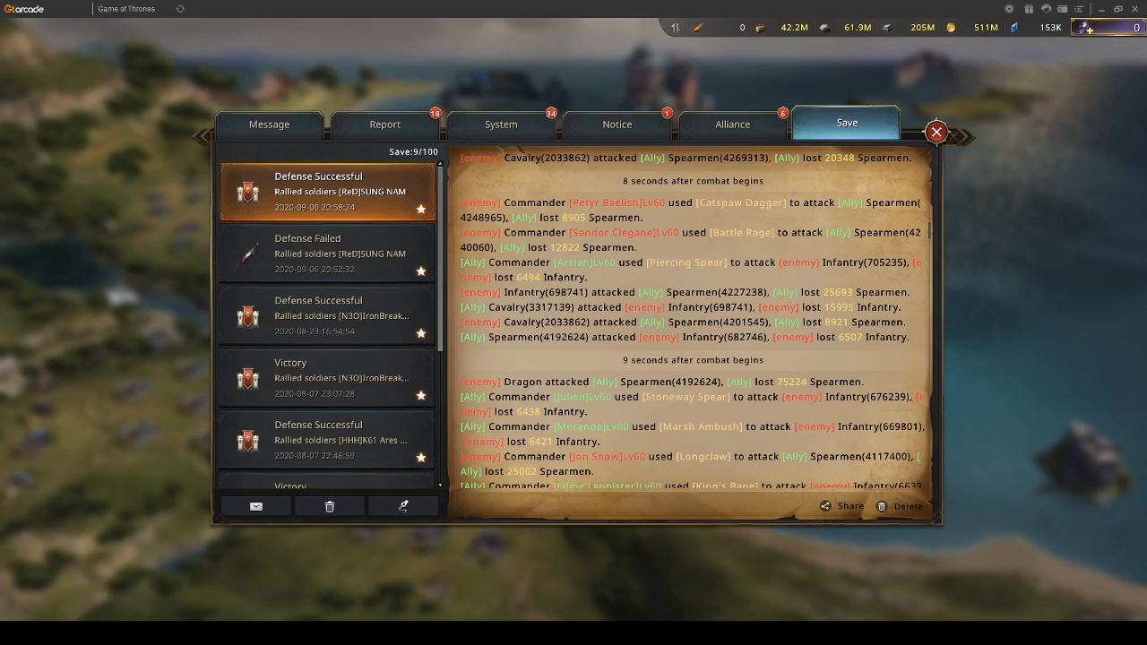
mouse_move(693, 569)
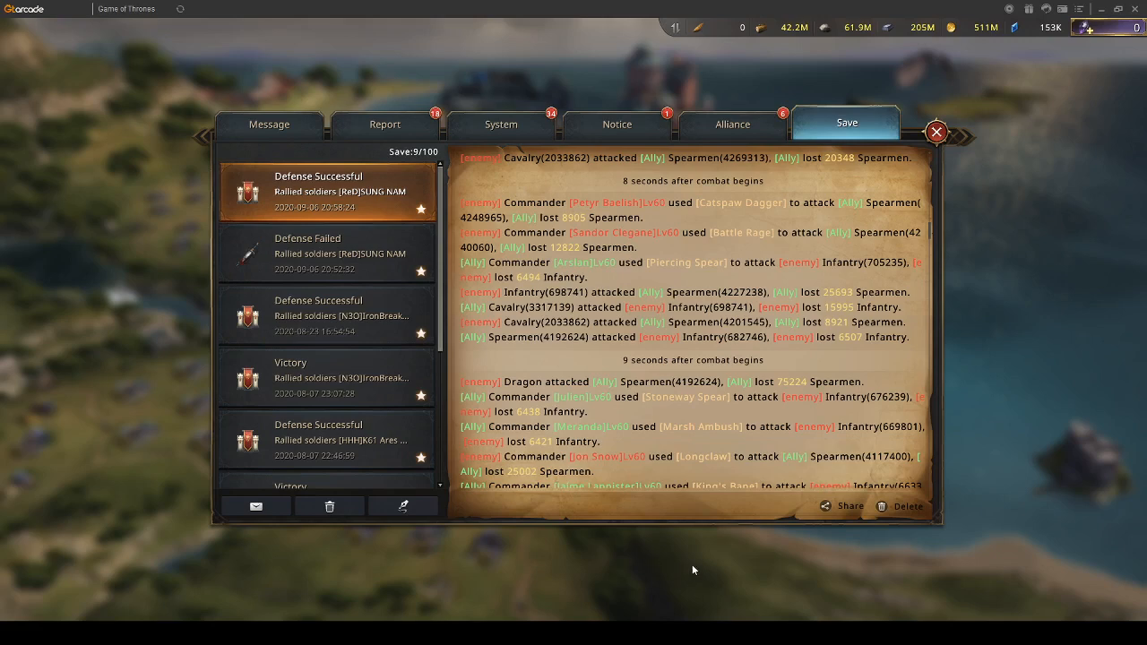
Note 'My formation is spear inf' with 'spear inf' and 'inf spear' matchup lines below.
left_click(935, 132)
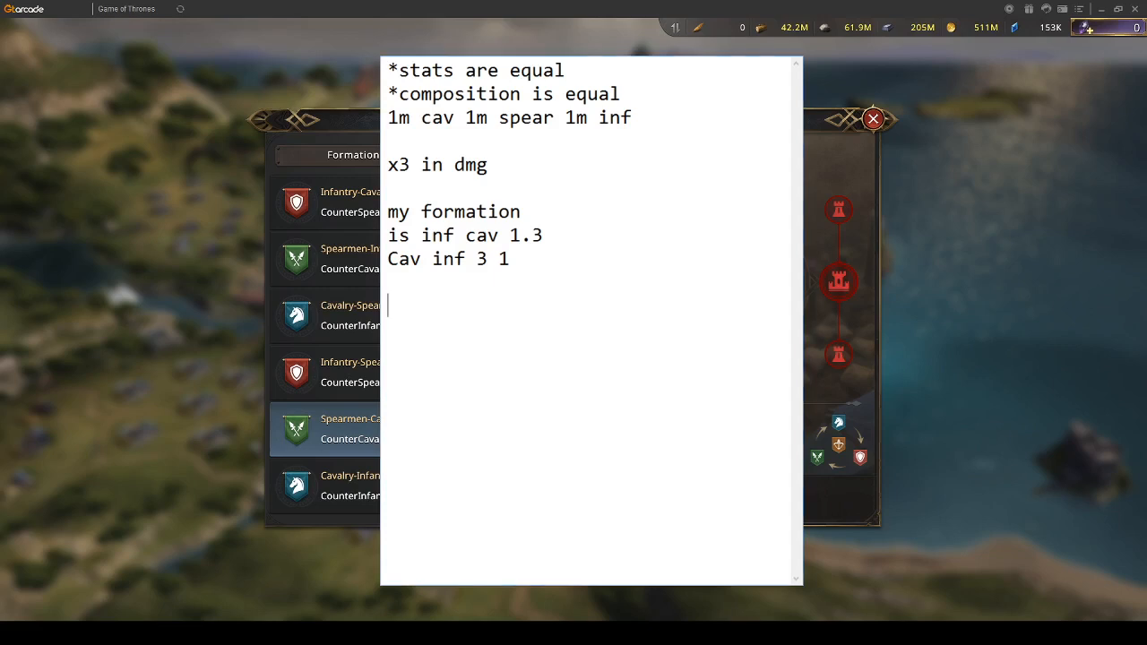
mouse_move(472, 426)
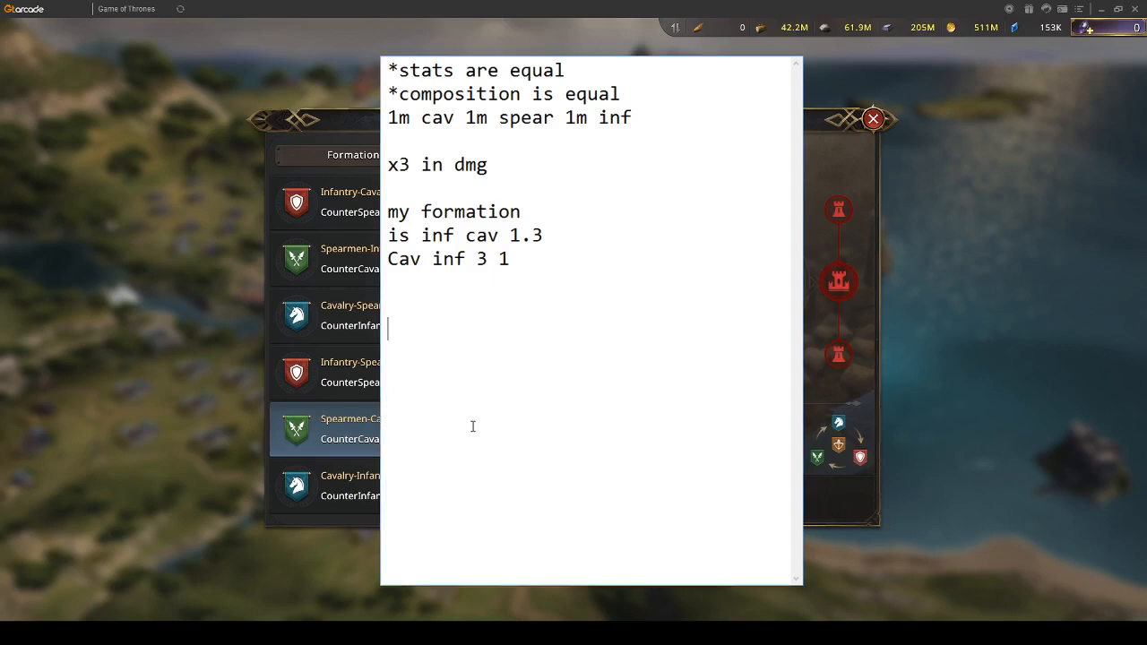
type("My formation is")
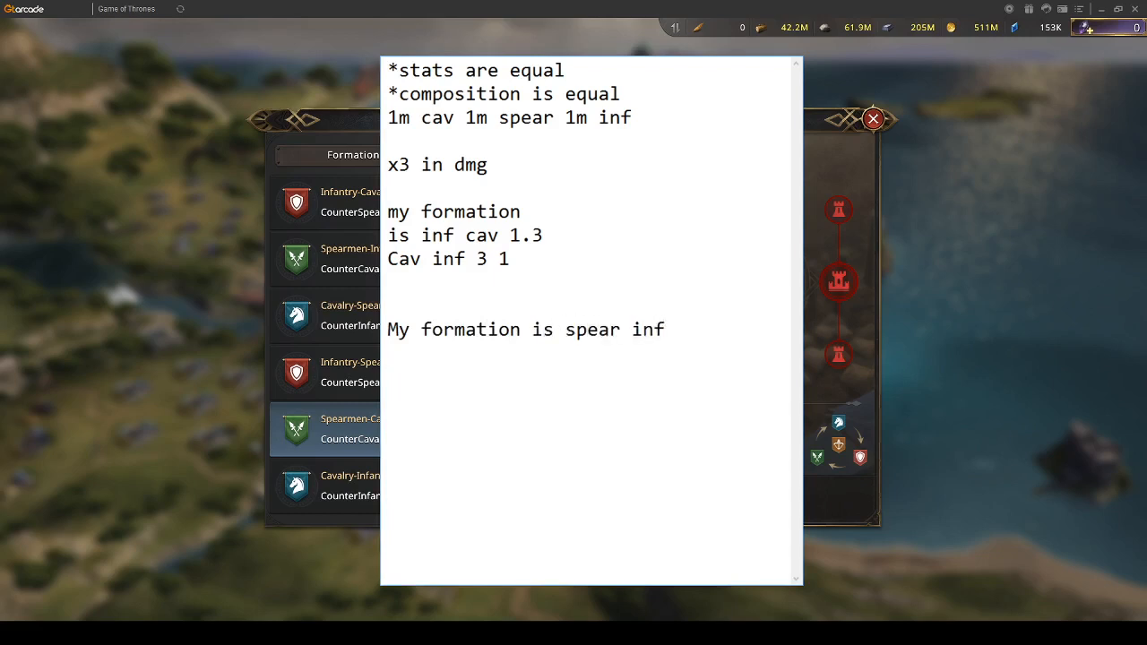
type("spear inf")
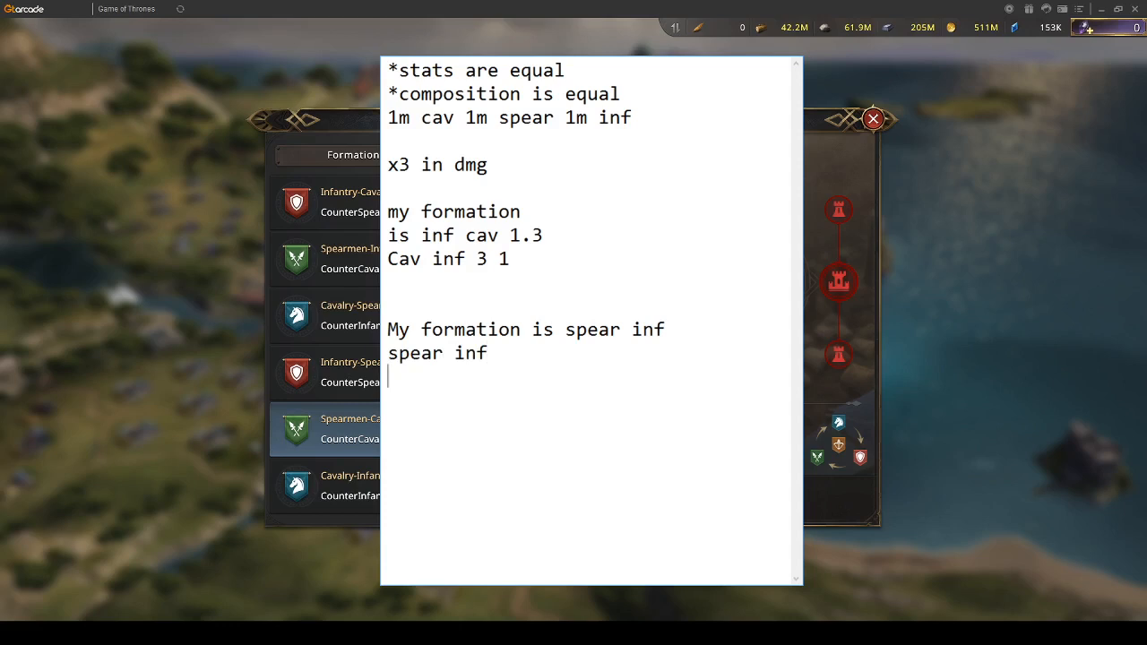
type("in")
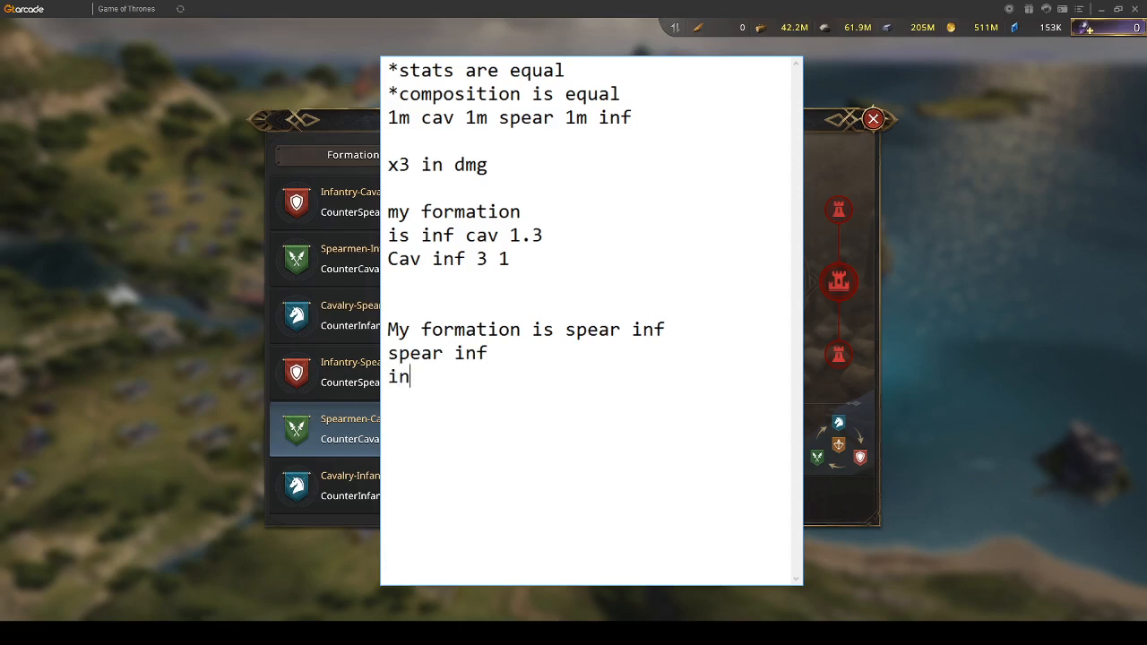
type("f spear")
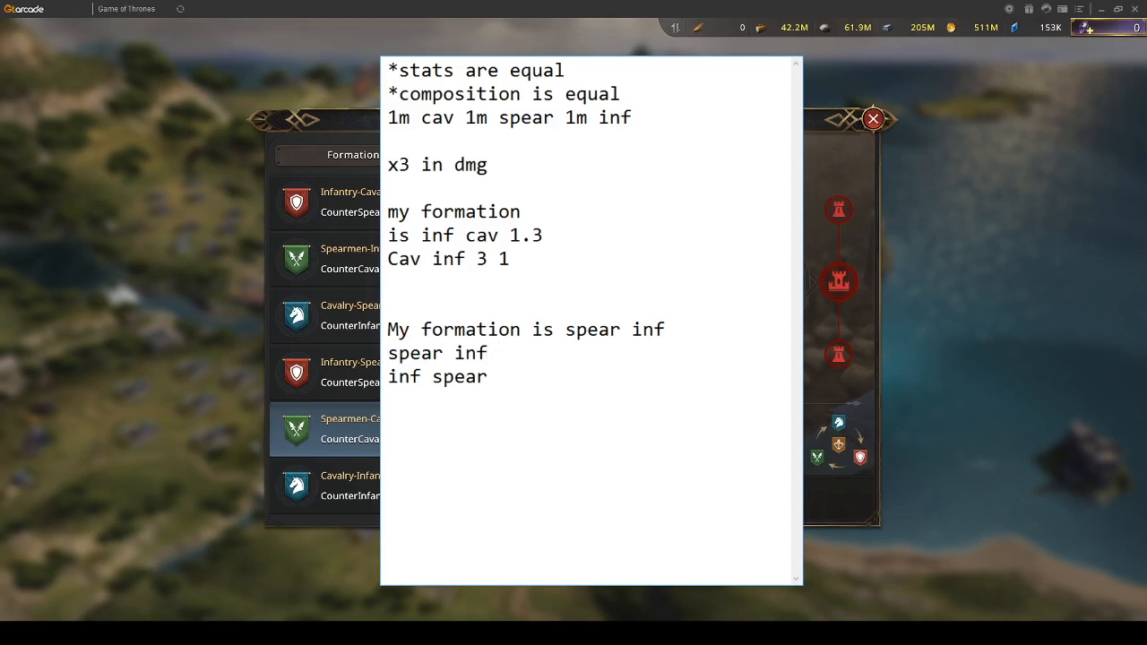
Fill in the matchup multipliers (0.3 1, 1 1, 3 1) and add cav entries to the lines.
type("0")
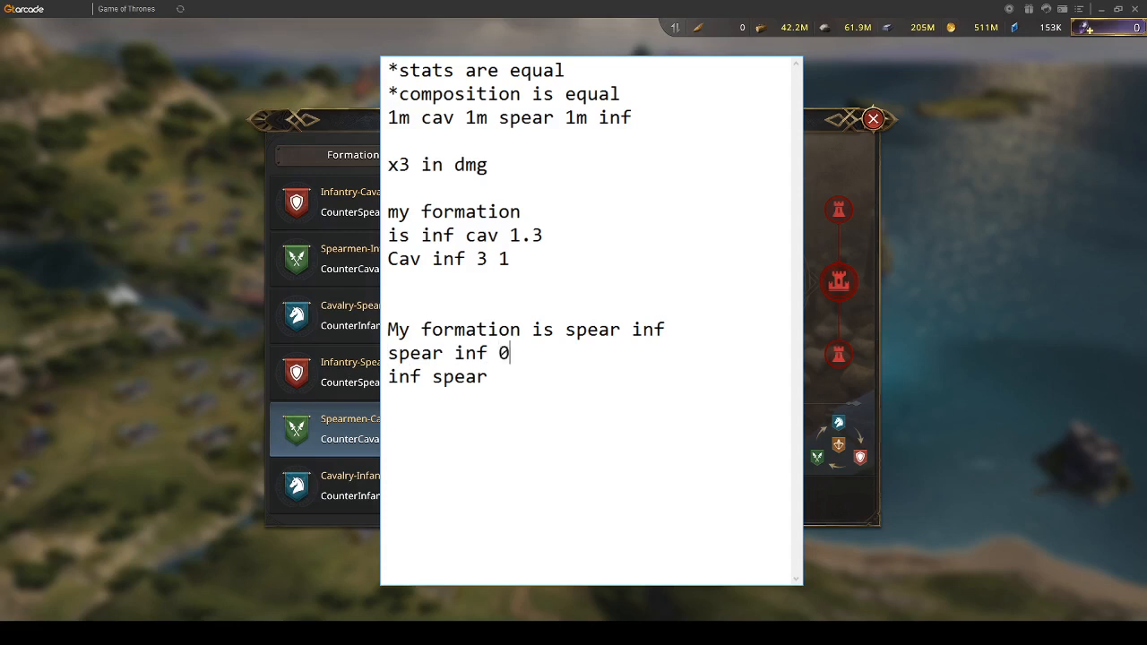
type(".3")
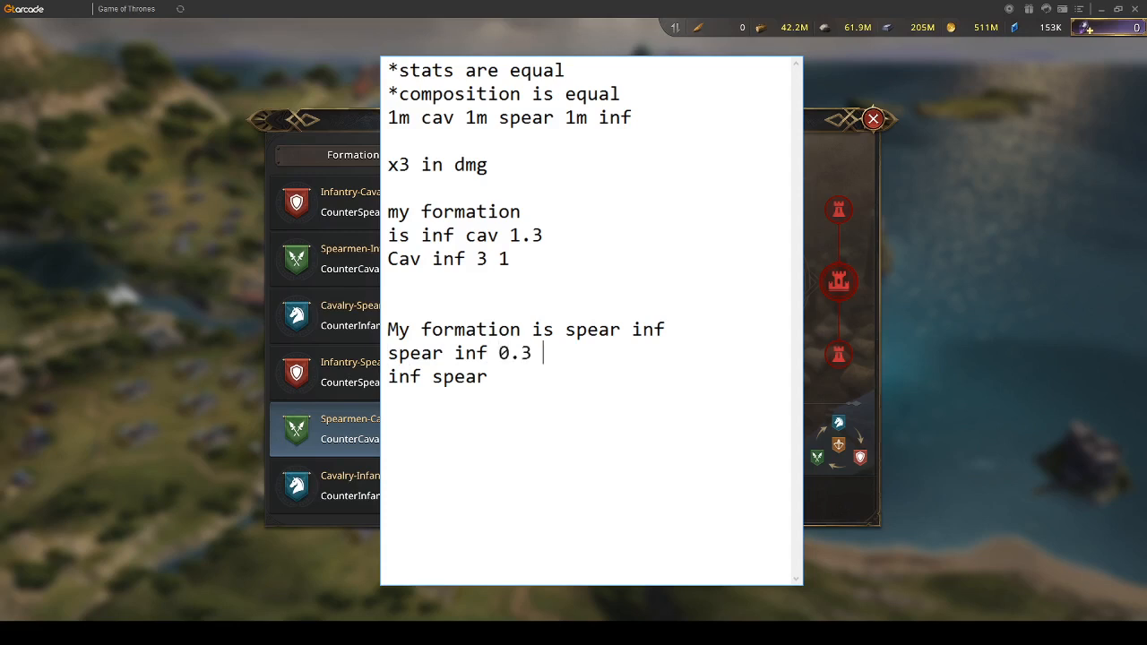
type("1")
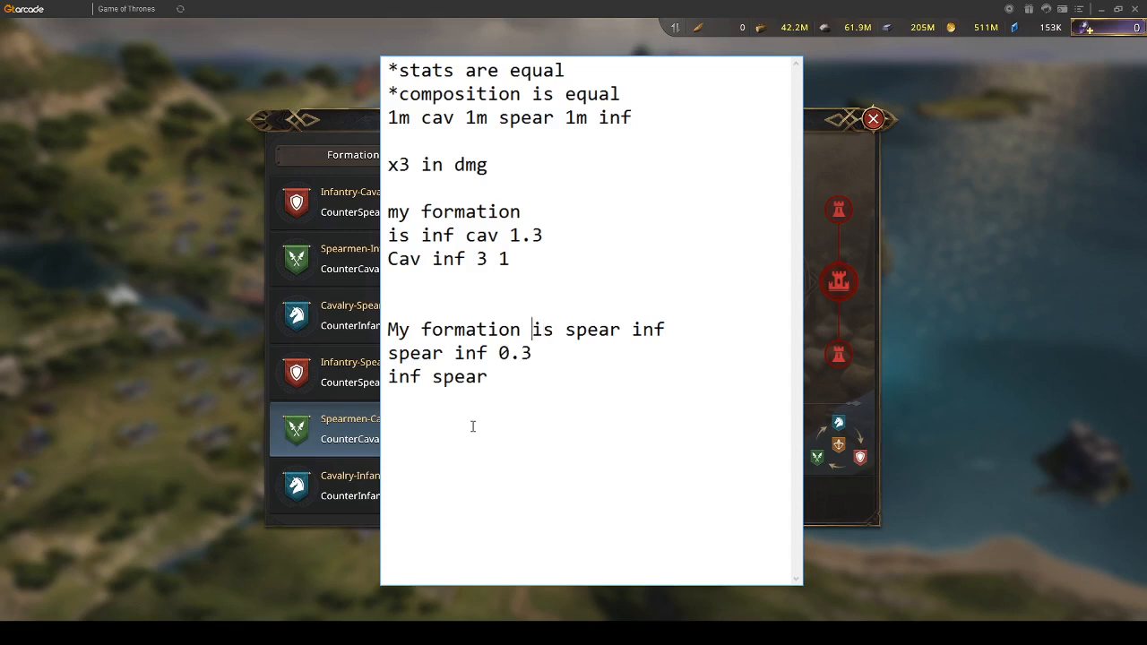
type("1")
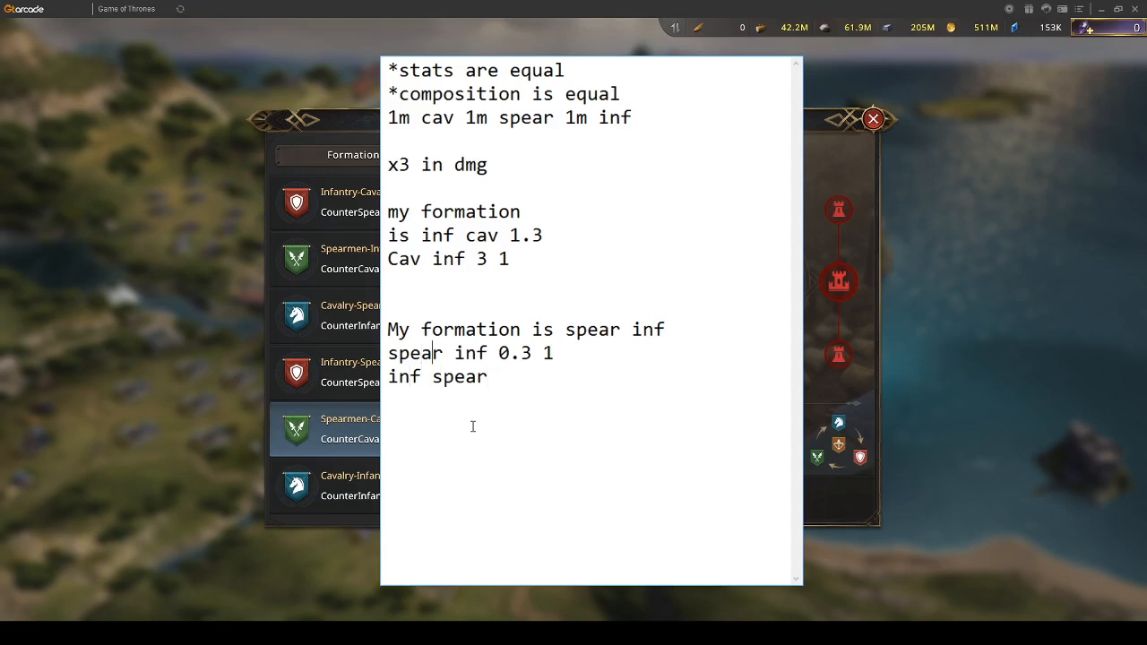
type("1")
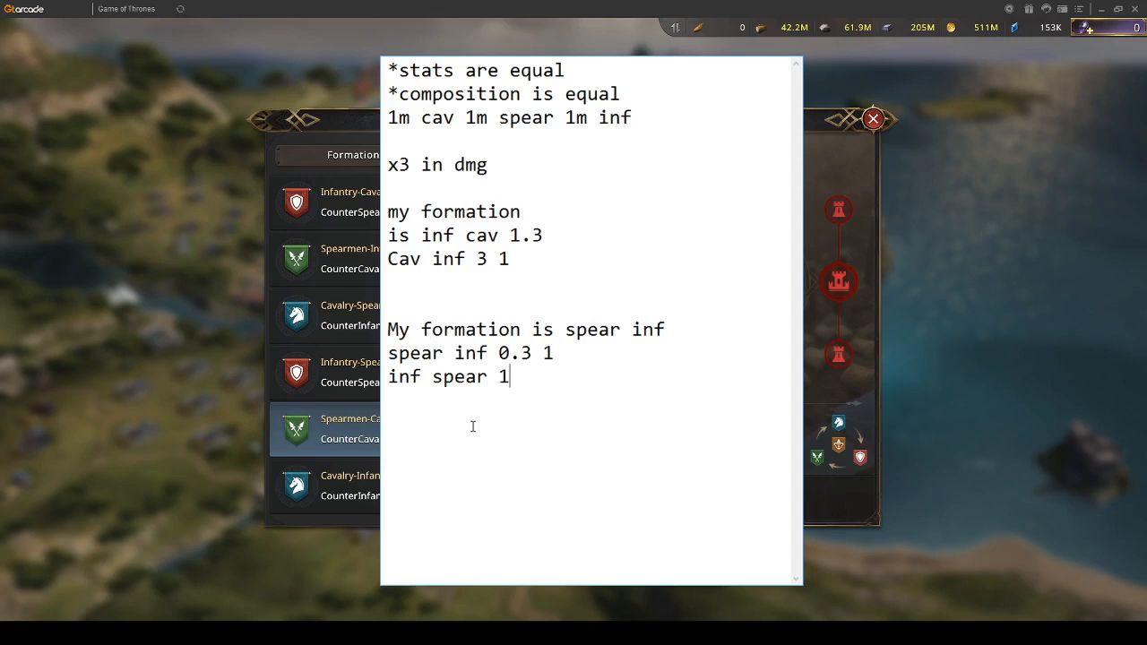
type("3")
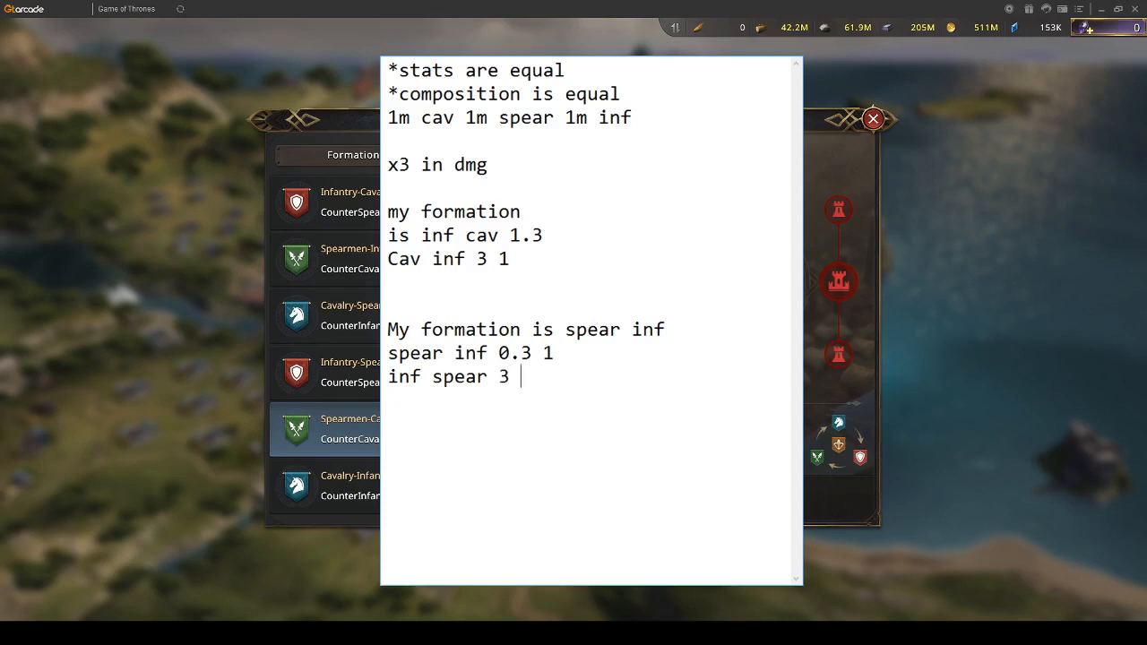
type("1")
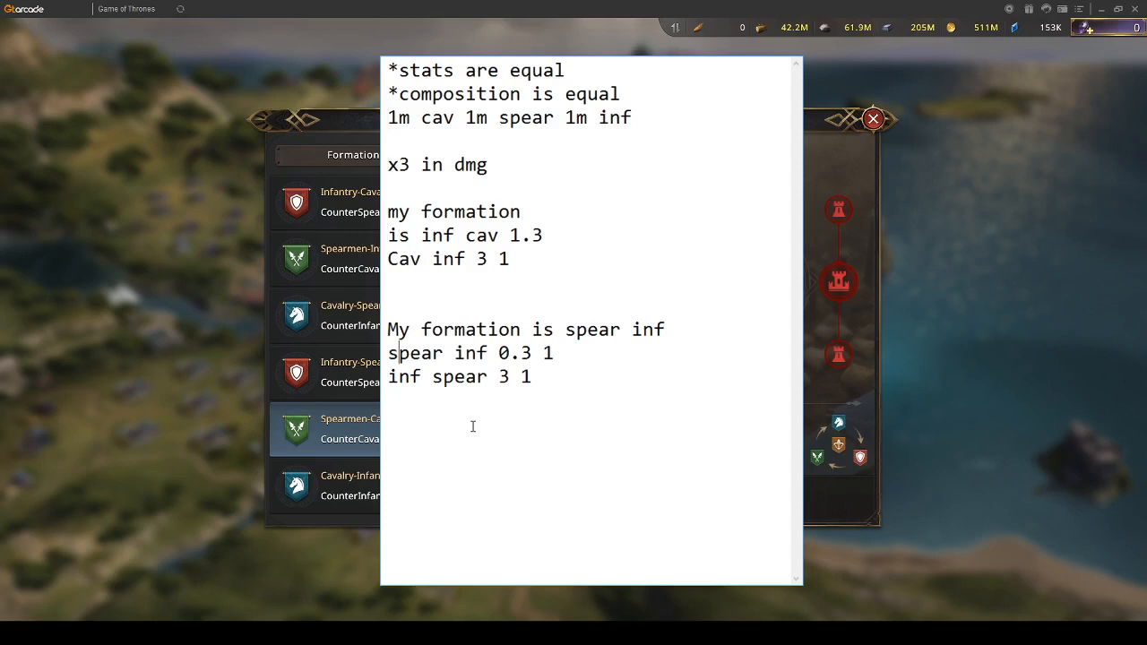
type("cav")
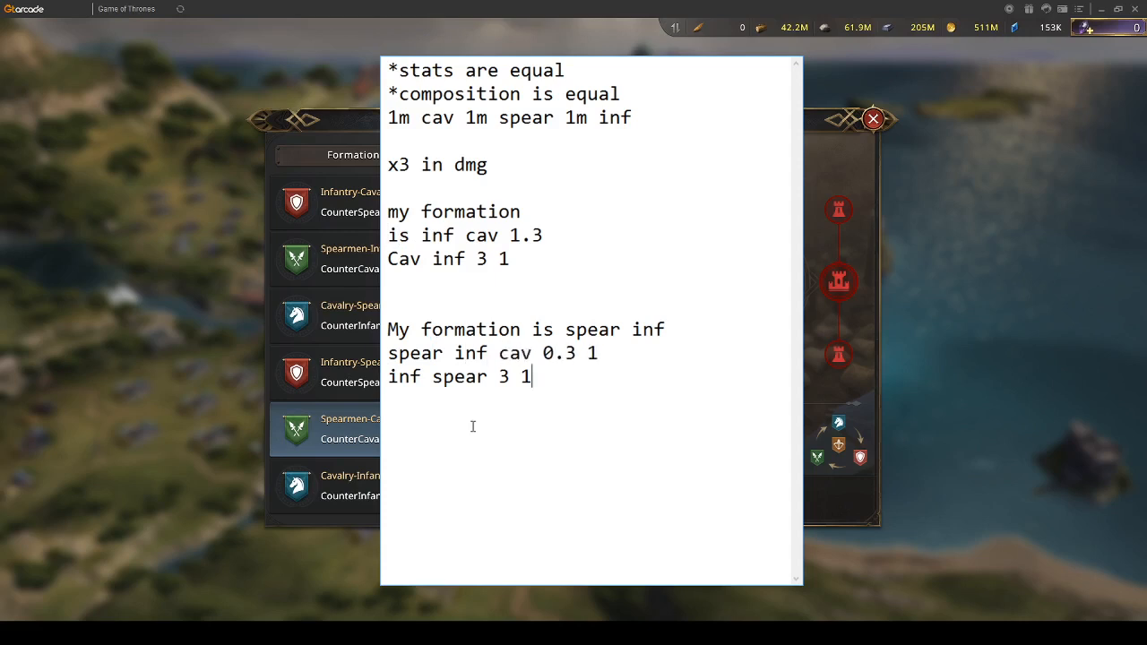
type("cav")
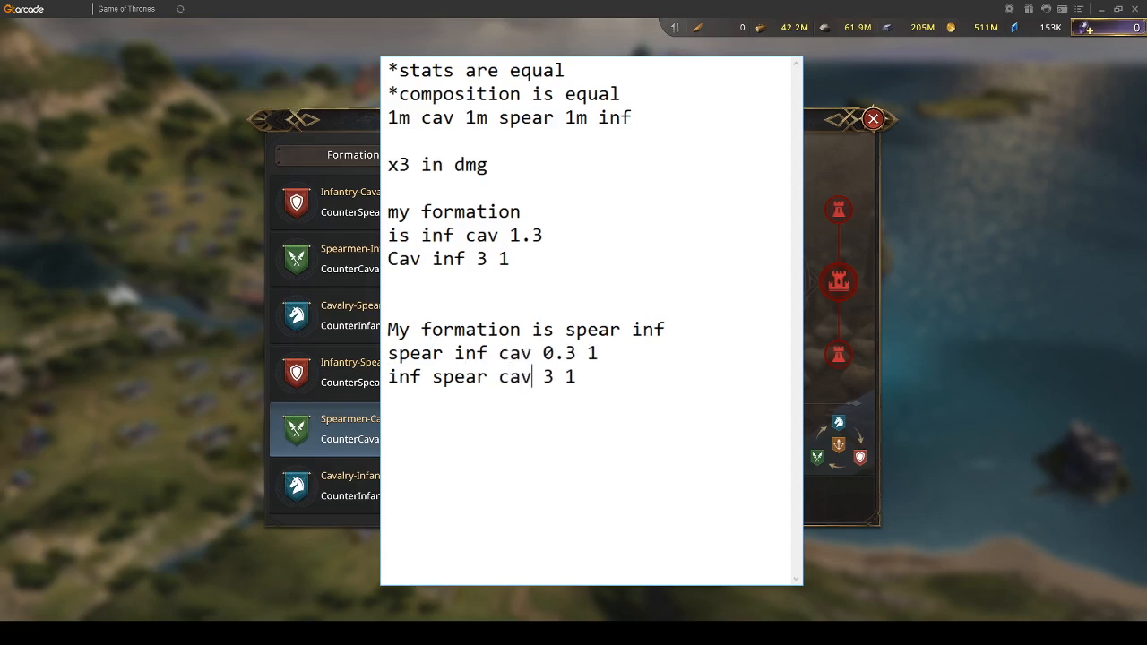
mouse_move(472, 426)
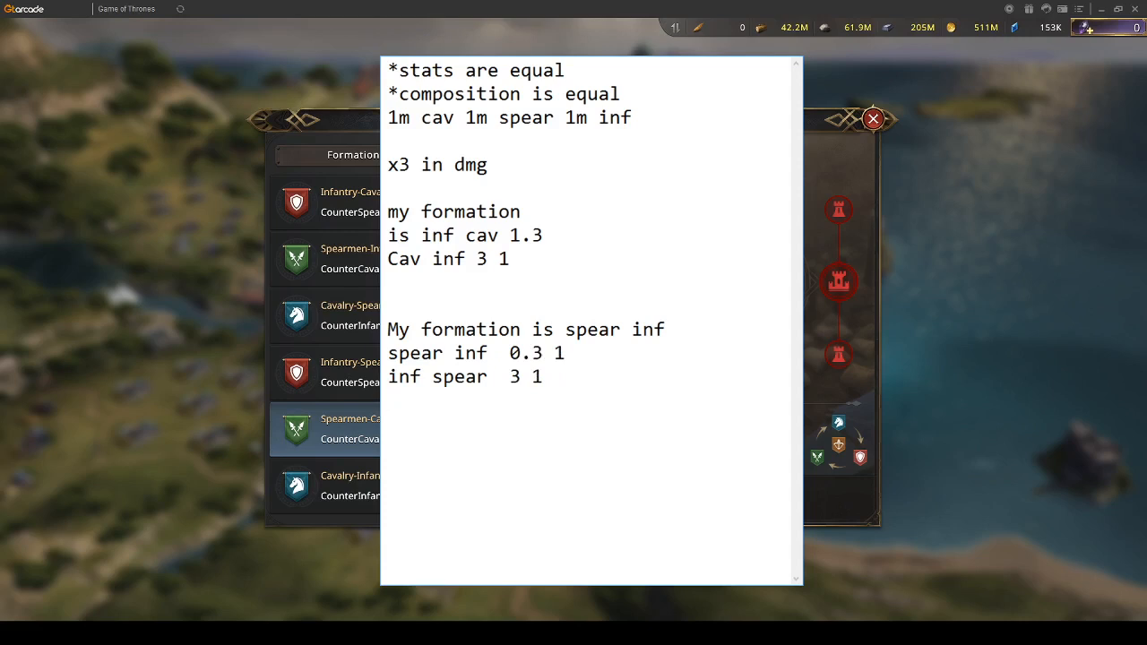
Add the counter pair lines 'spear cav' and 'spear inf' below the inf spear entry.
type("spear c")
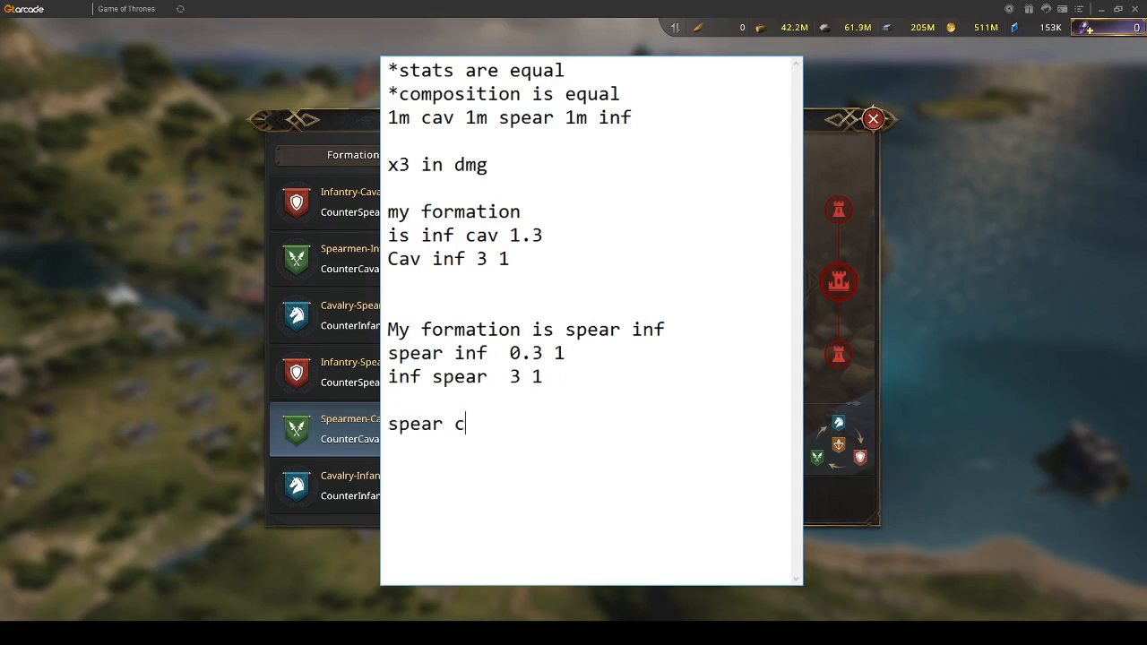
type("av")
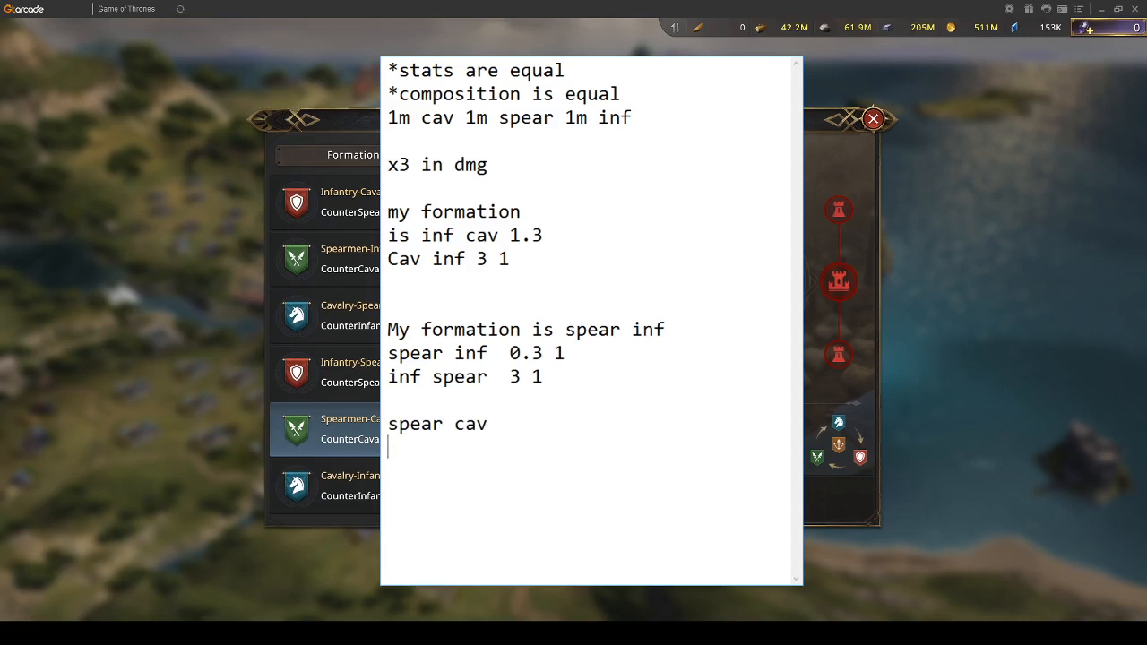
type("spear")
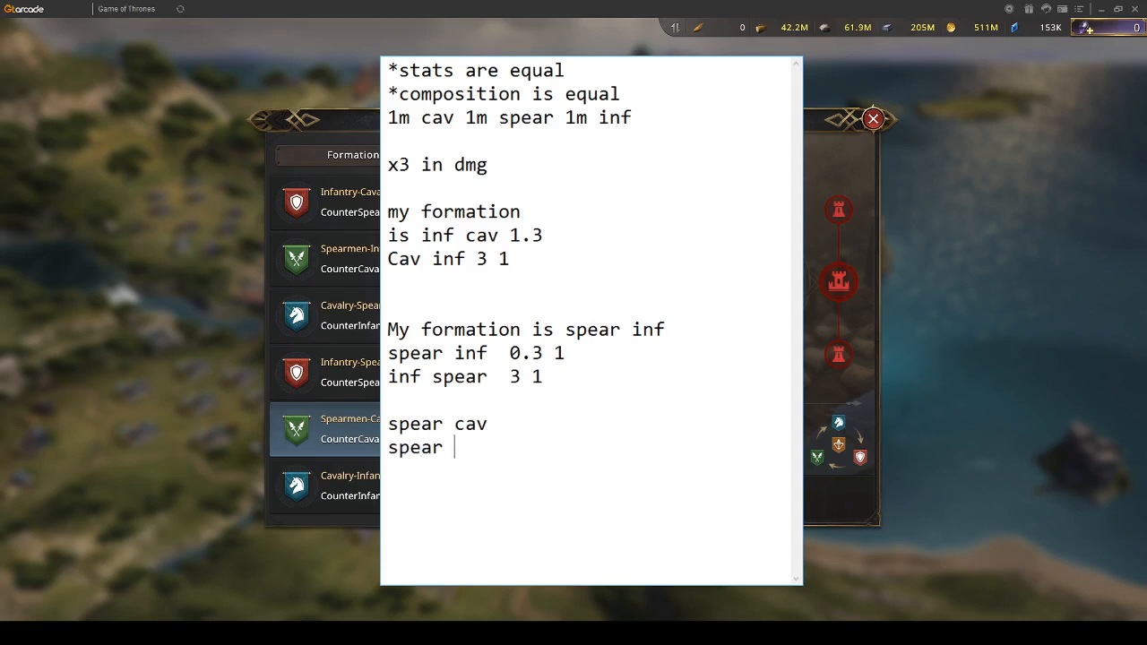
key("backspace")
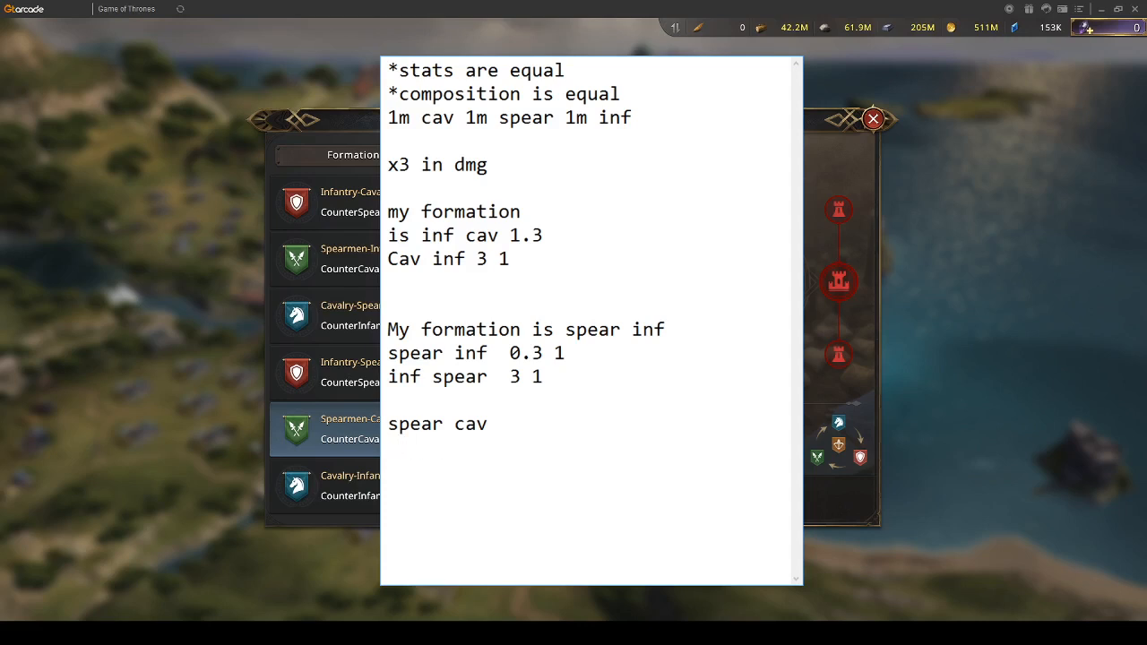
type("inf")
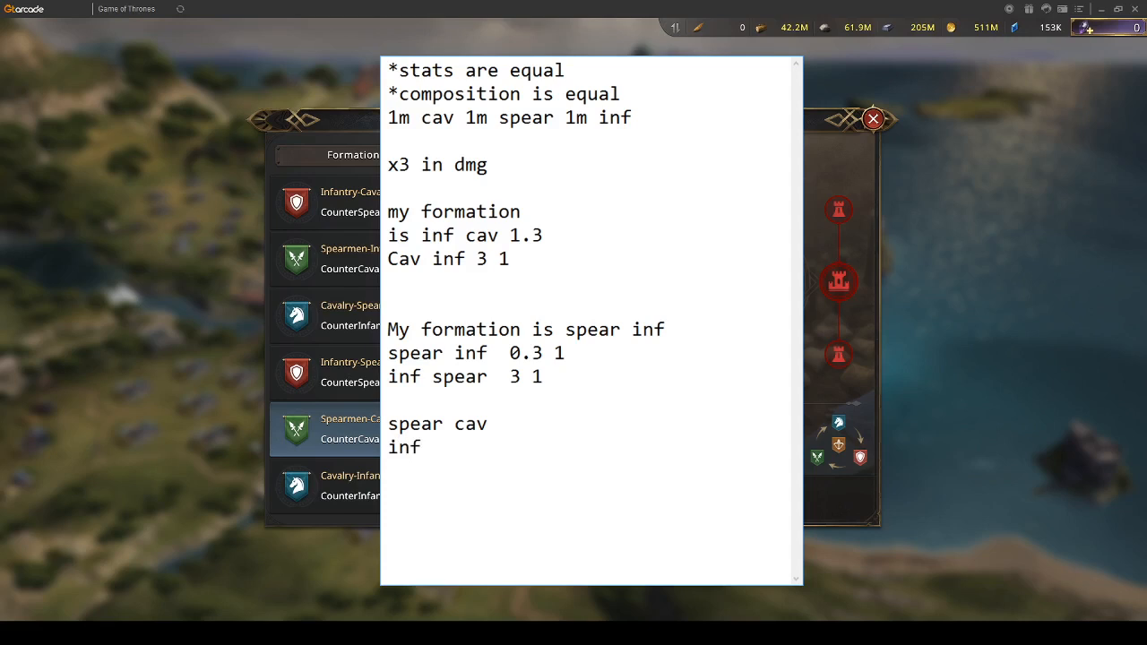
type("spear")
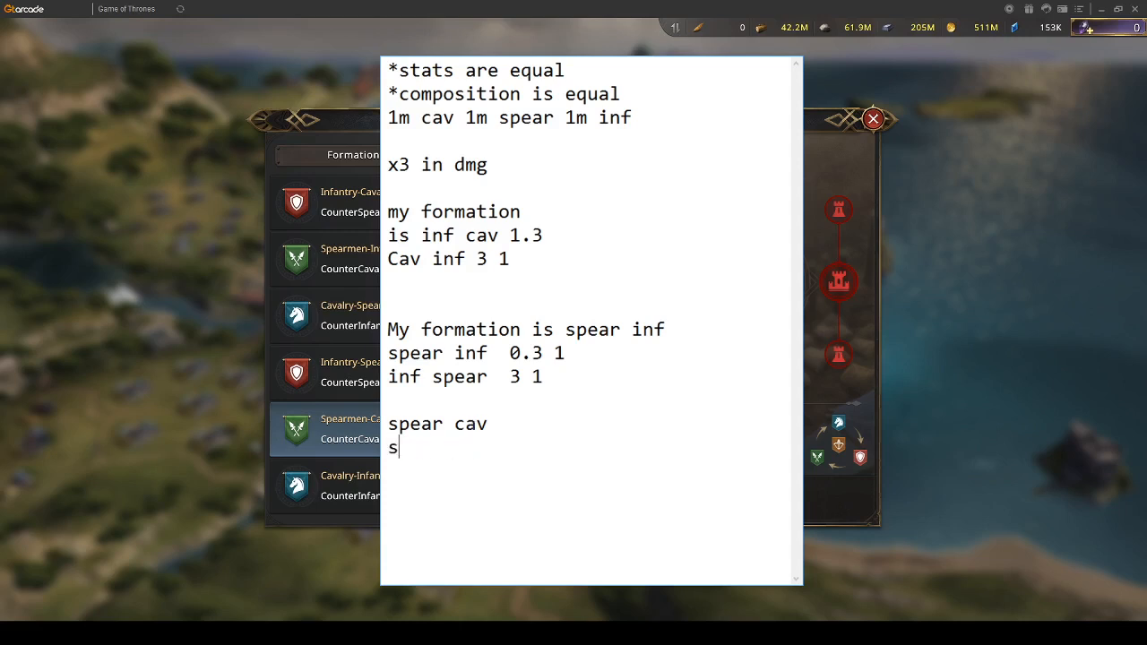
type("pear")
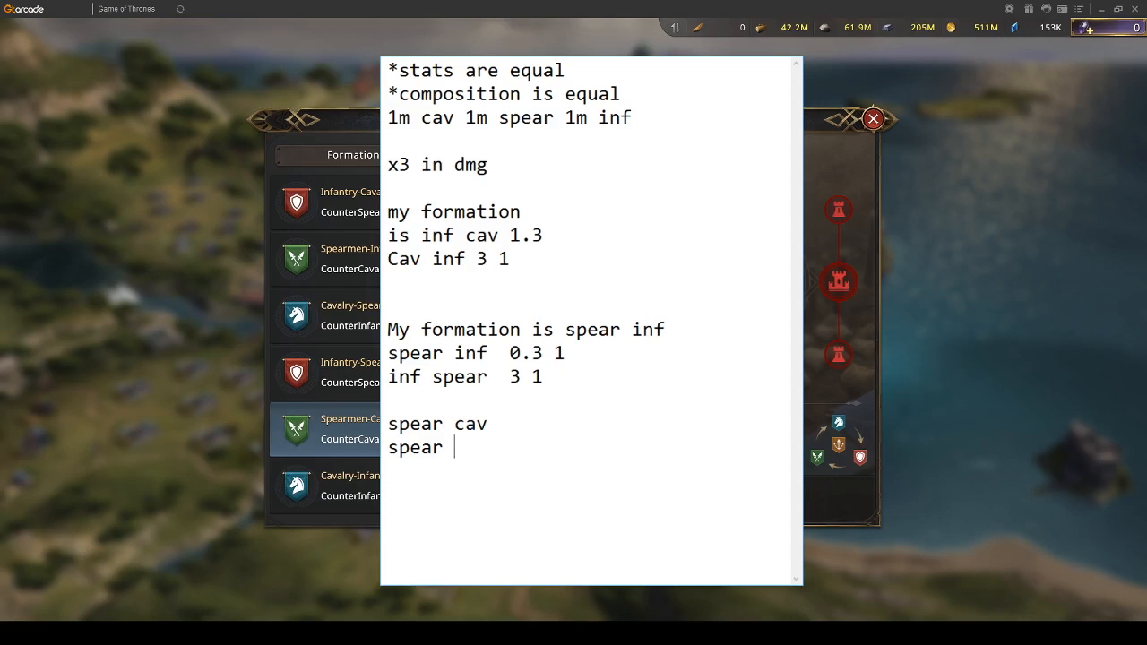
type("inf")
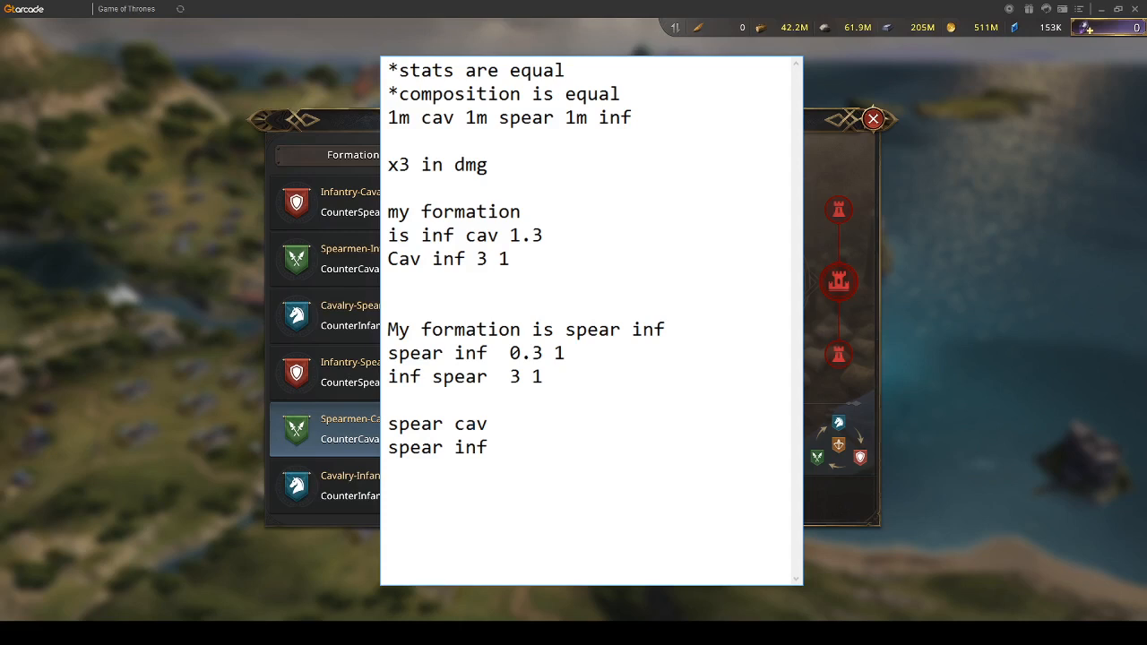
Start the pair lines 'inf spear', 'spear cav' and 'cav in' with an 'inf' appended.
type("inf spear")
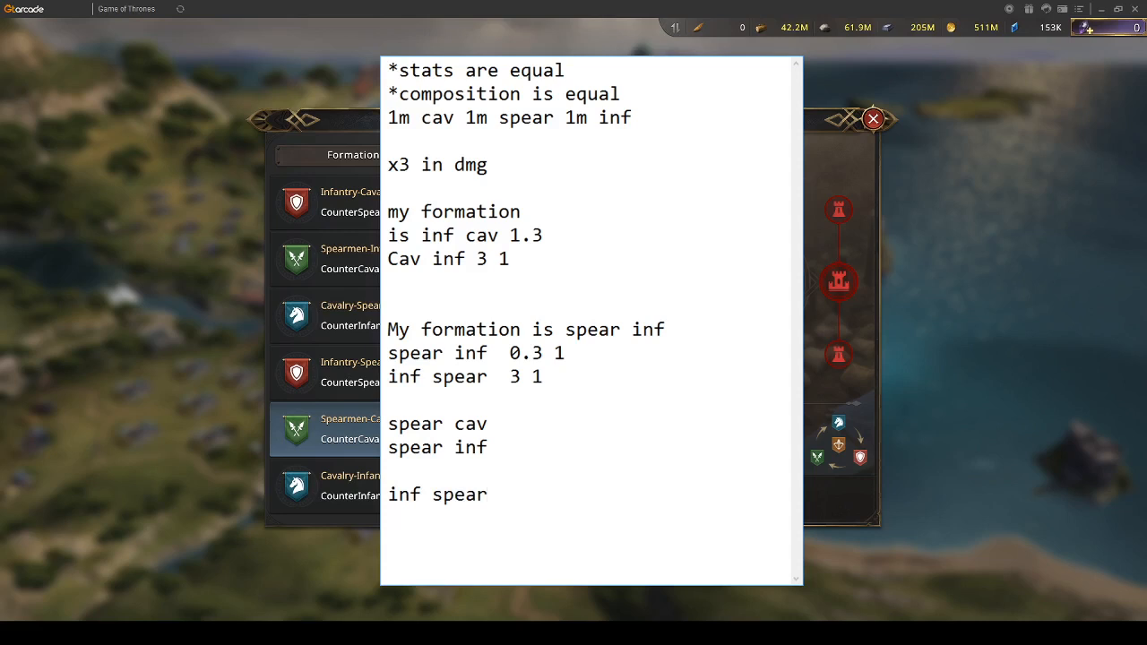
type("spear cav")
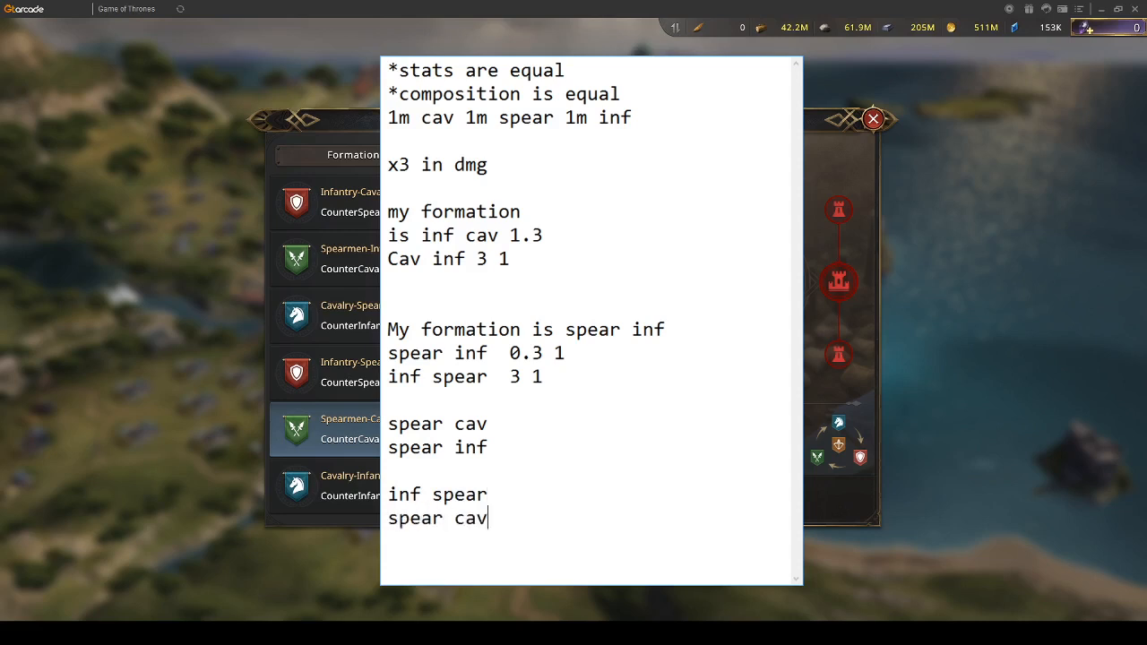
type("cav in")
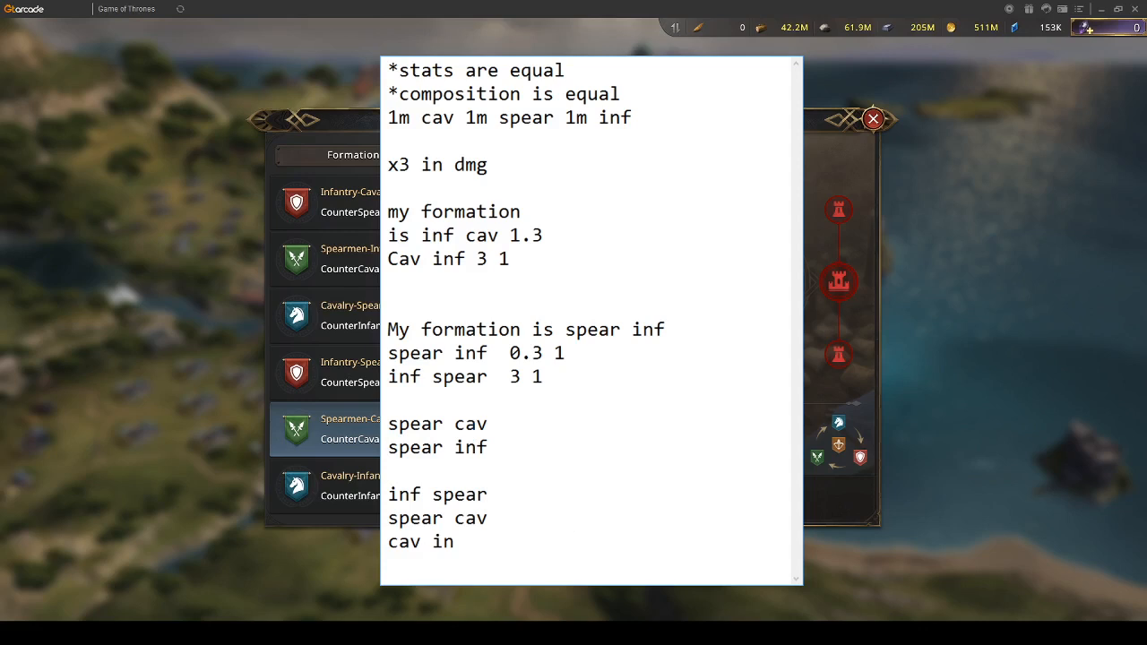
type("in")
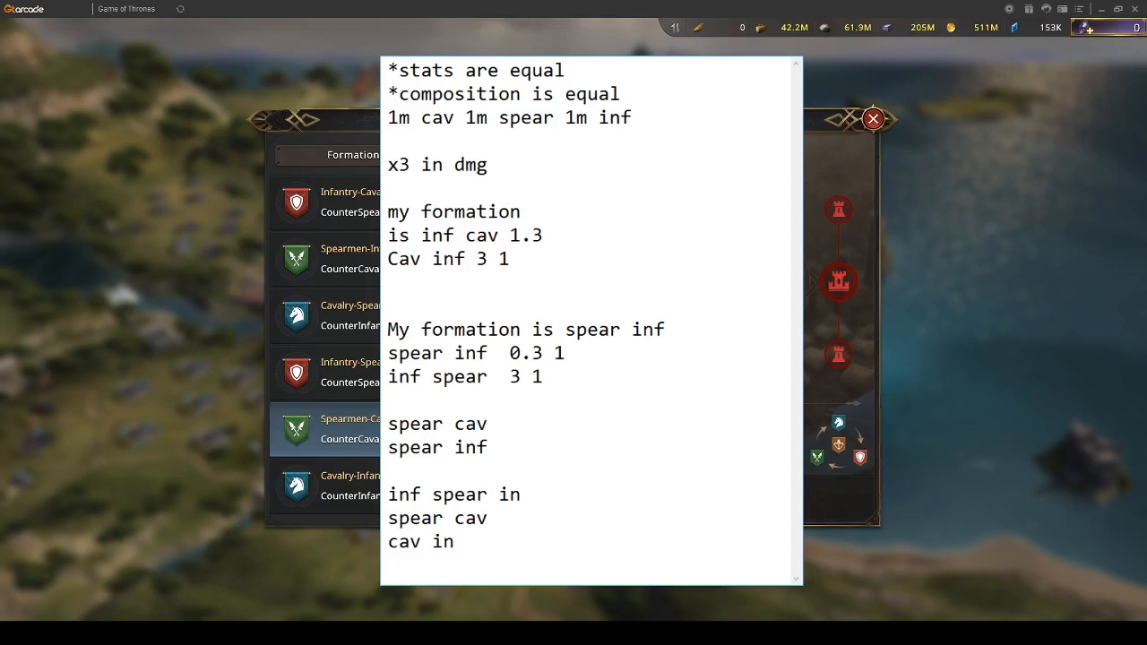
type("f")
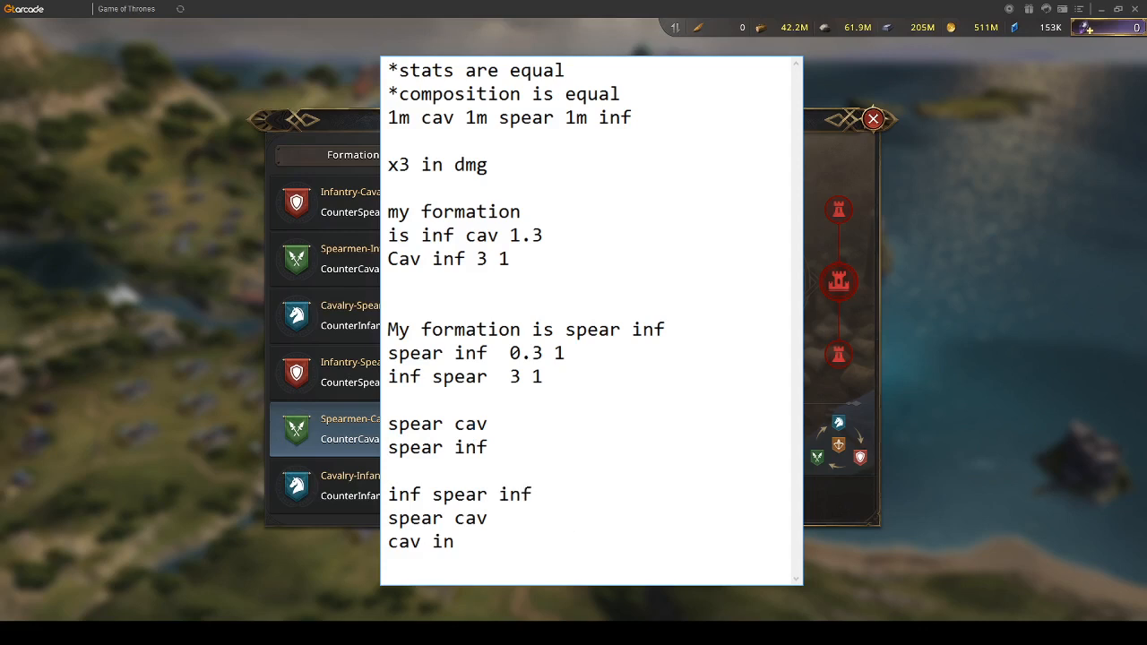
Complete the pairs to read 'inf spear inf cav', 'spear cav spear inf' and 'cav in cav spear'.
left_click(537, 493)
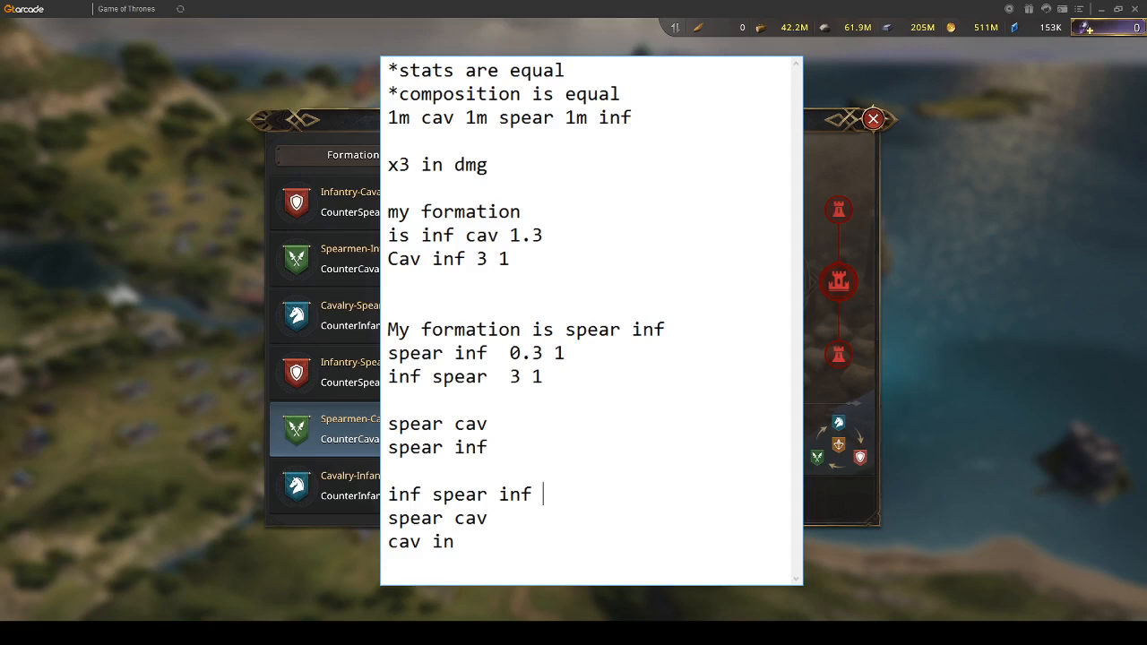
type("cav")
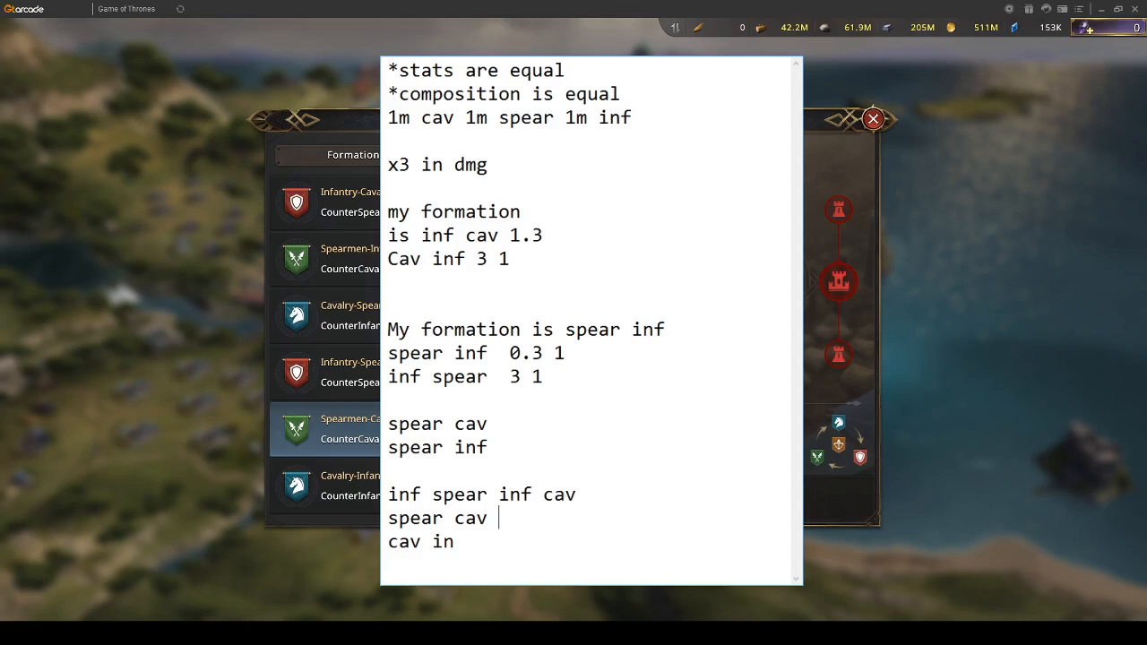
type("spear")
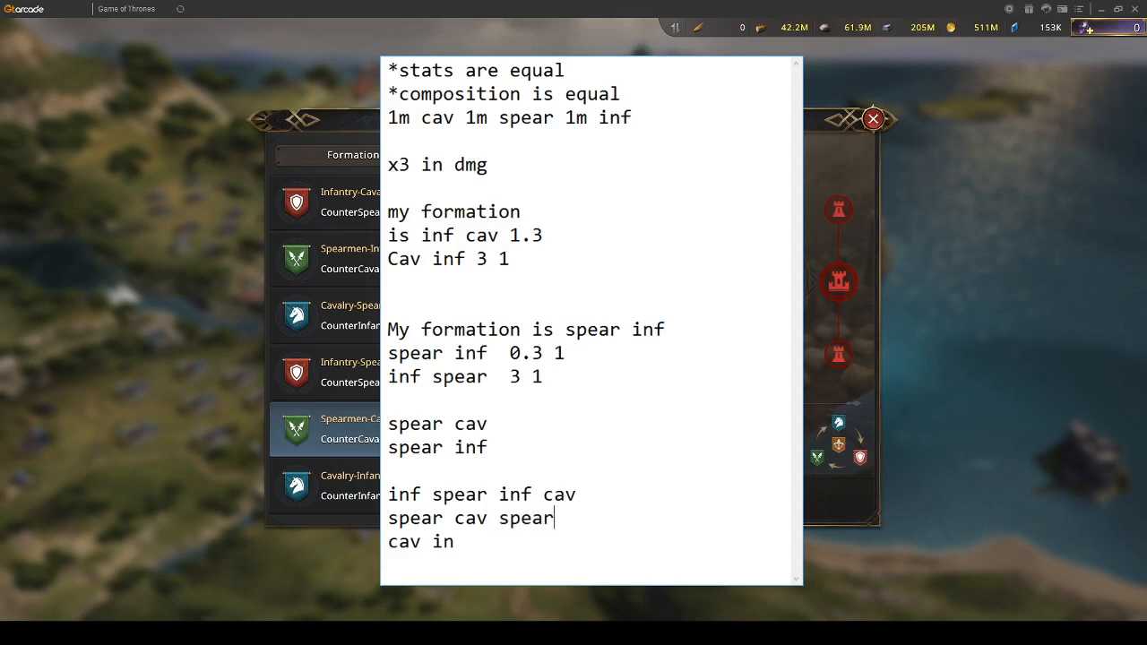
type("inf")
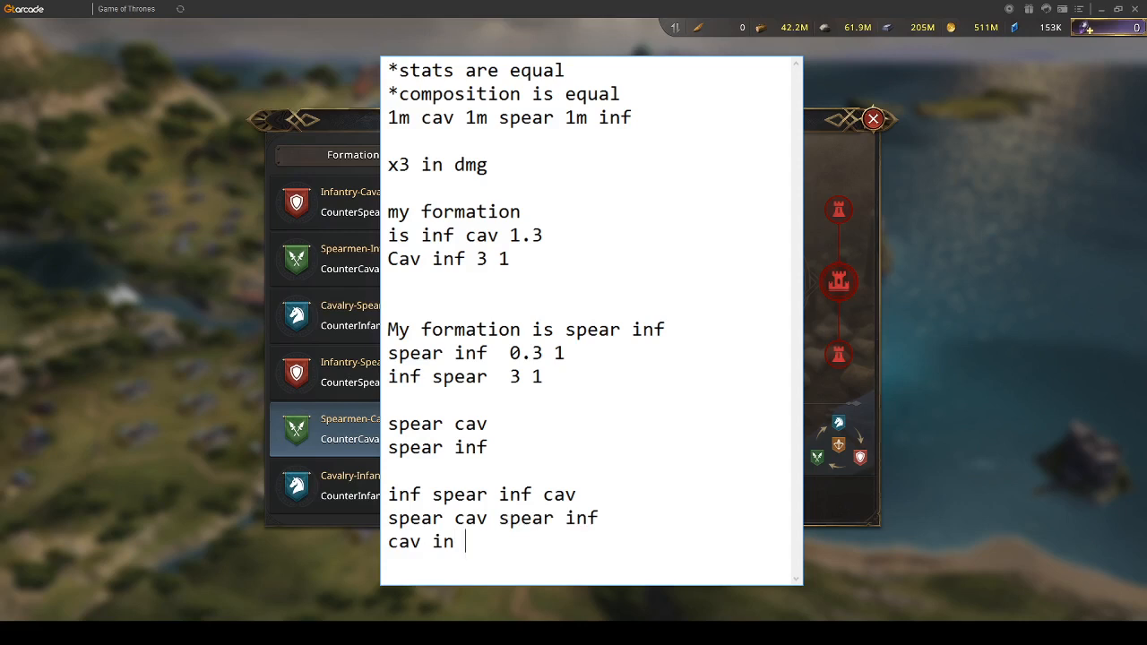
type("cav")
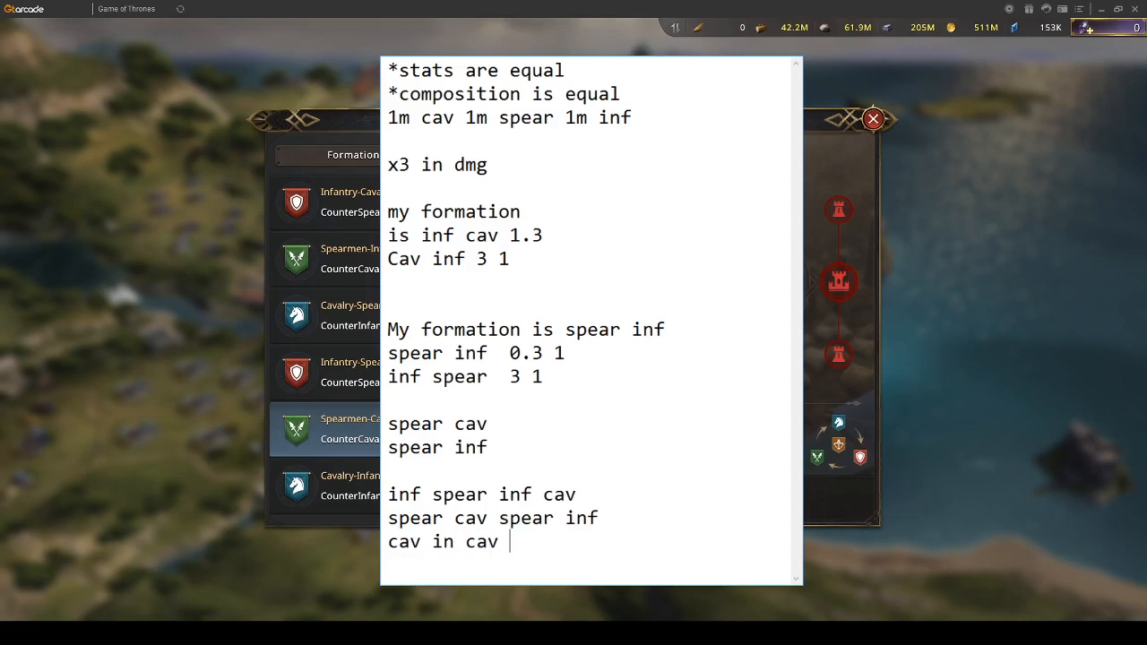
type("spear")
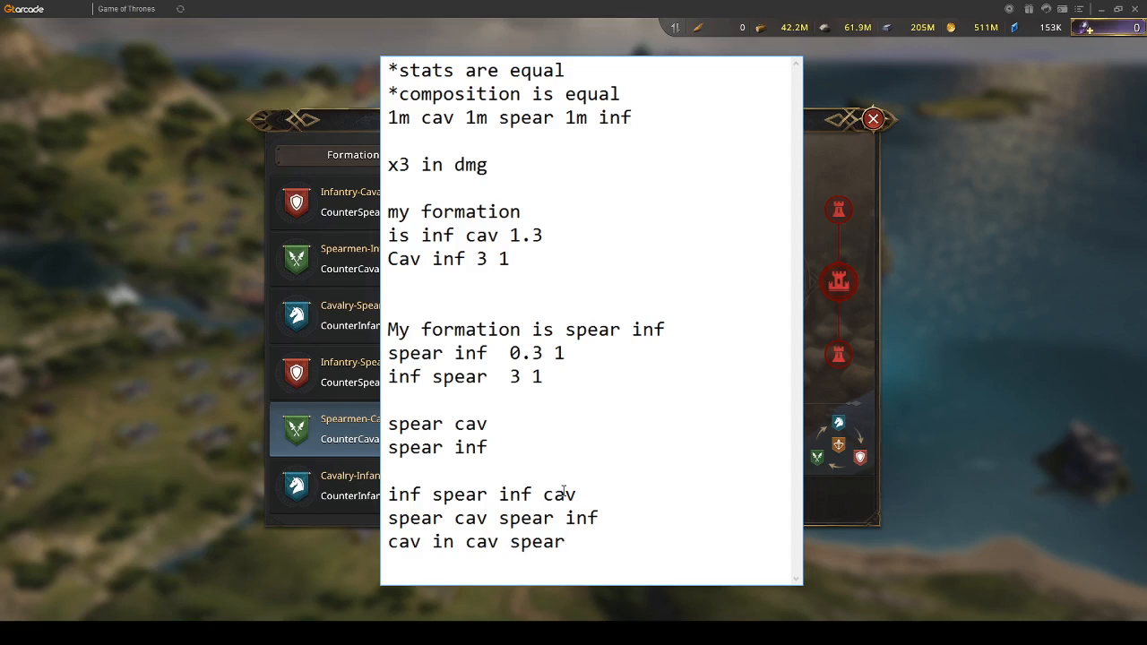
Change 'Cav inf 3 1' to 'Cav inf 1 1' and extend the first line to 'inf cav spear 1.3'.
left_click(564, 518)
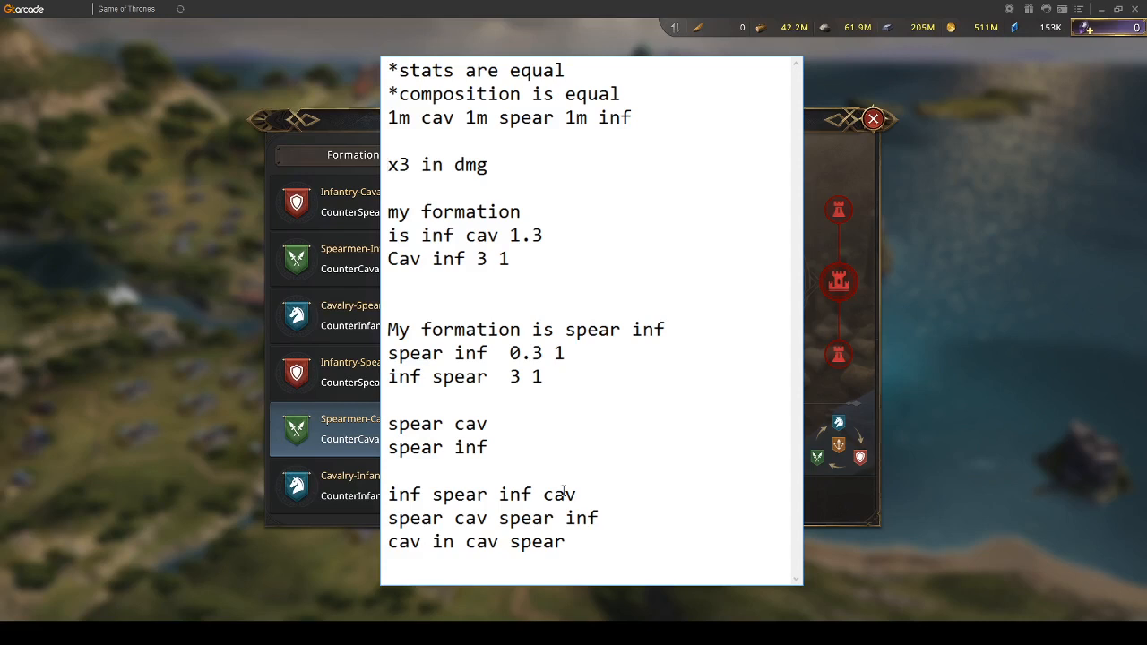
left_click(387, 165)
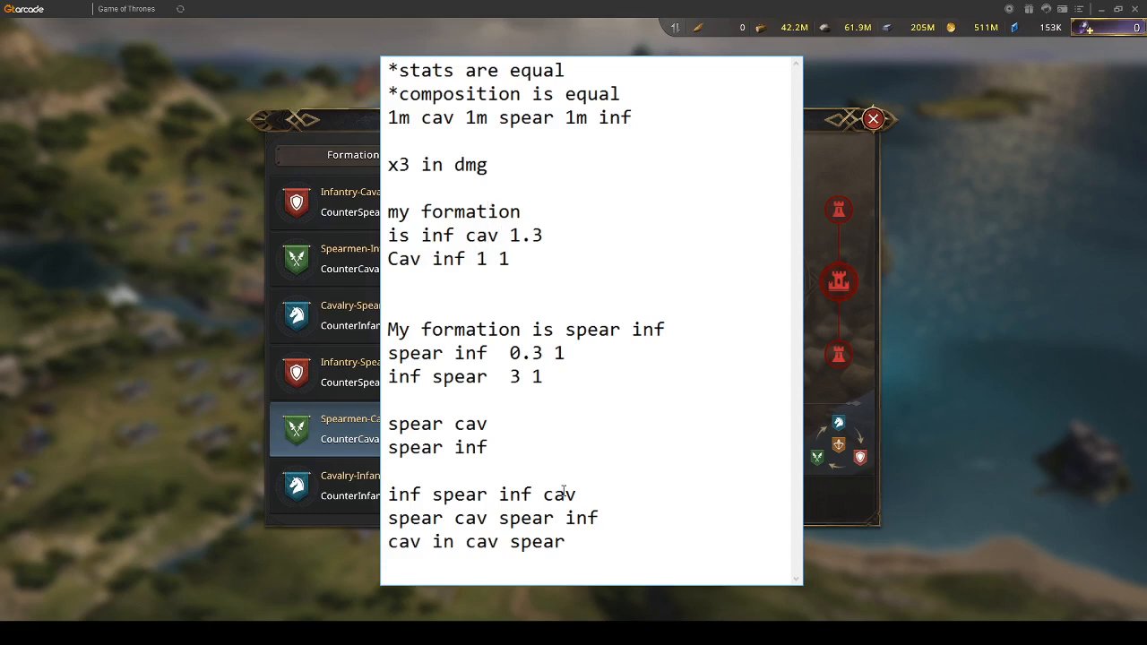
type("spear")
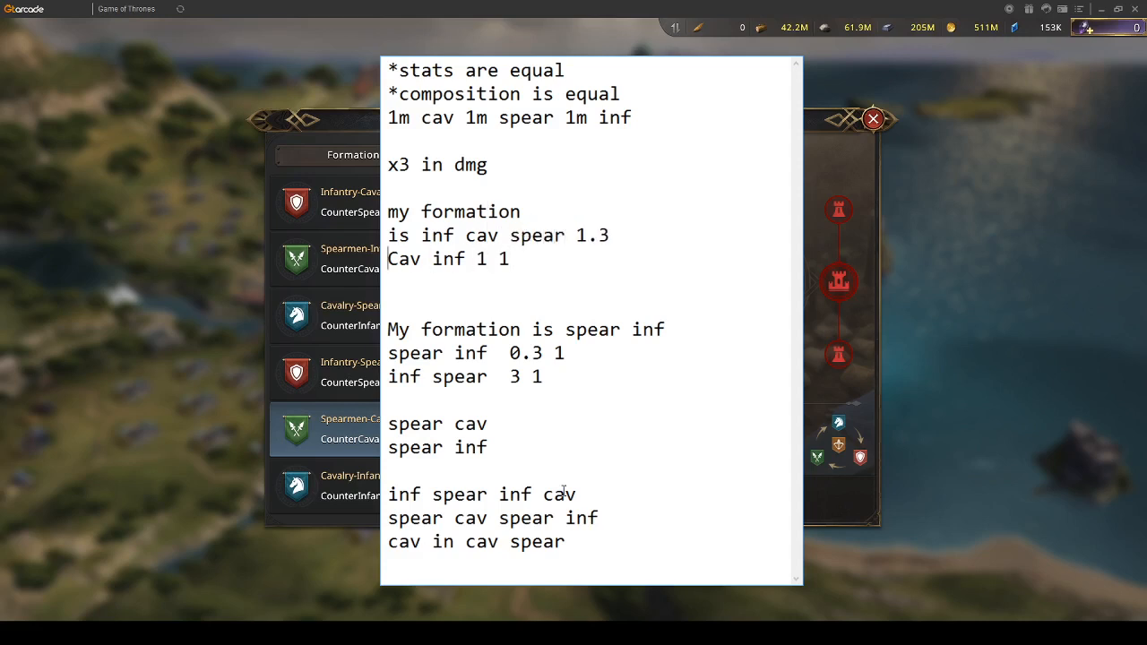
left_click(409, 211)
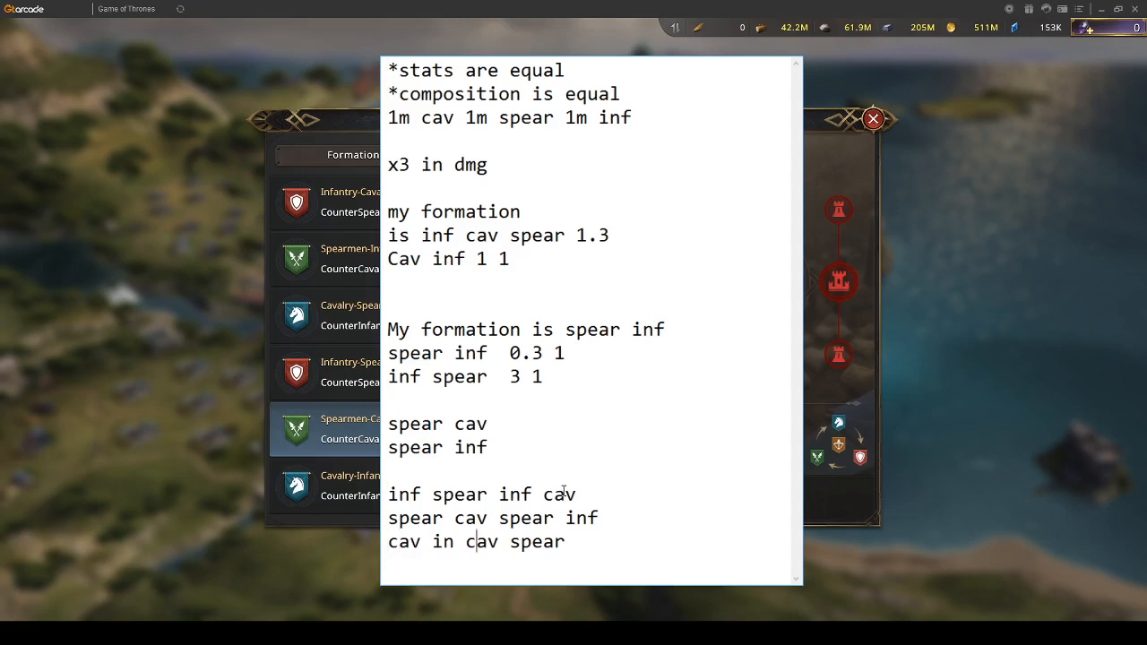
Add '45 sec' and 'attackiing , defending , or both' to the end of the note, starting a new line.
type("45")
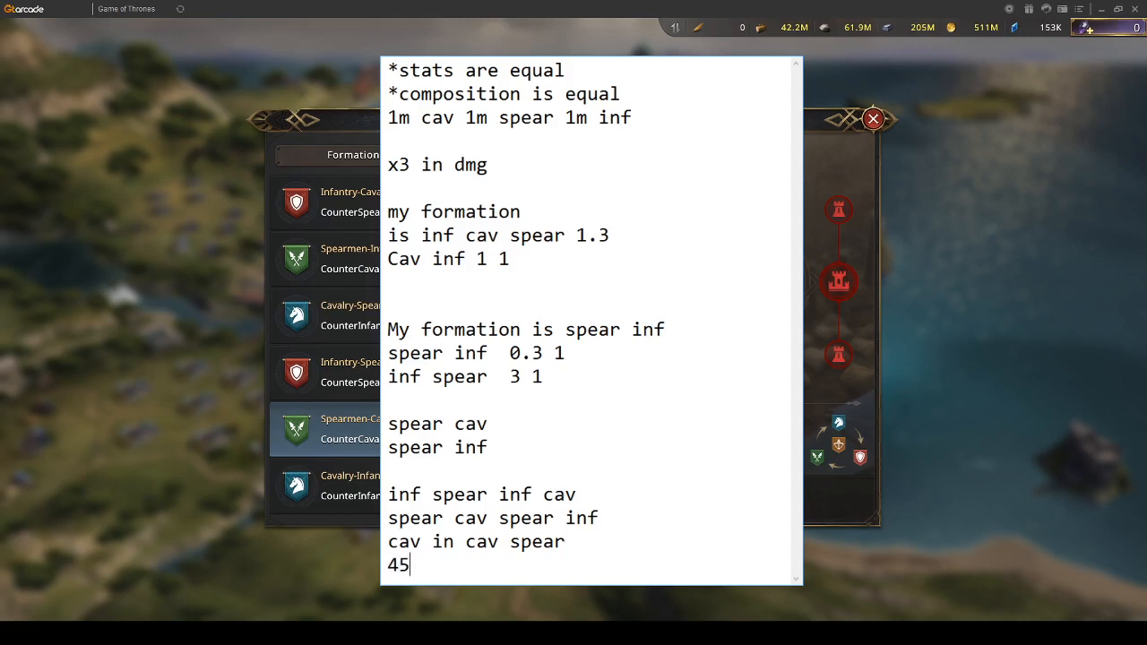
type("sec")
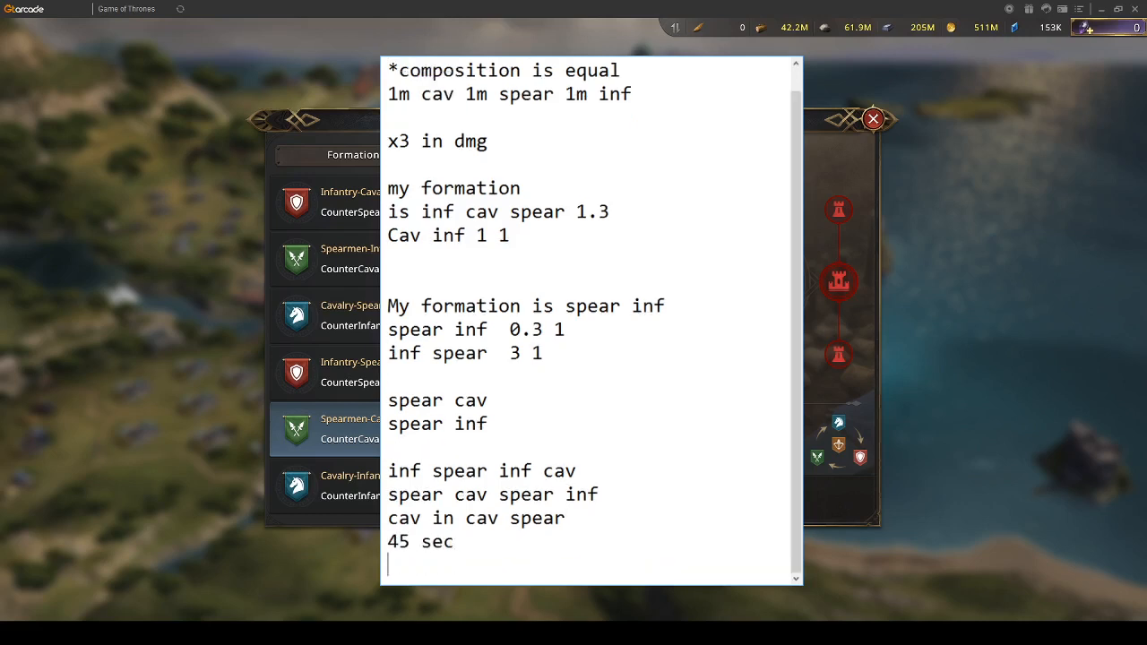
scroll("down", 3)
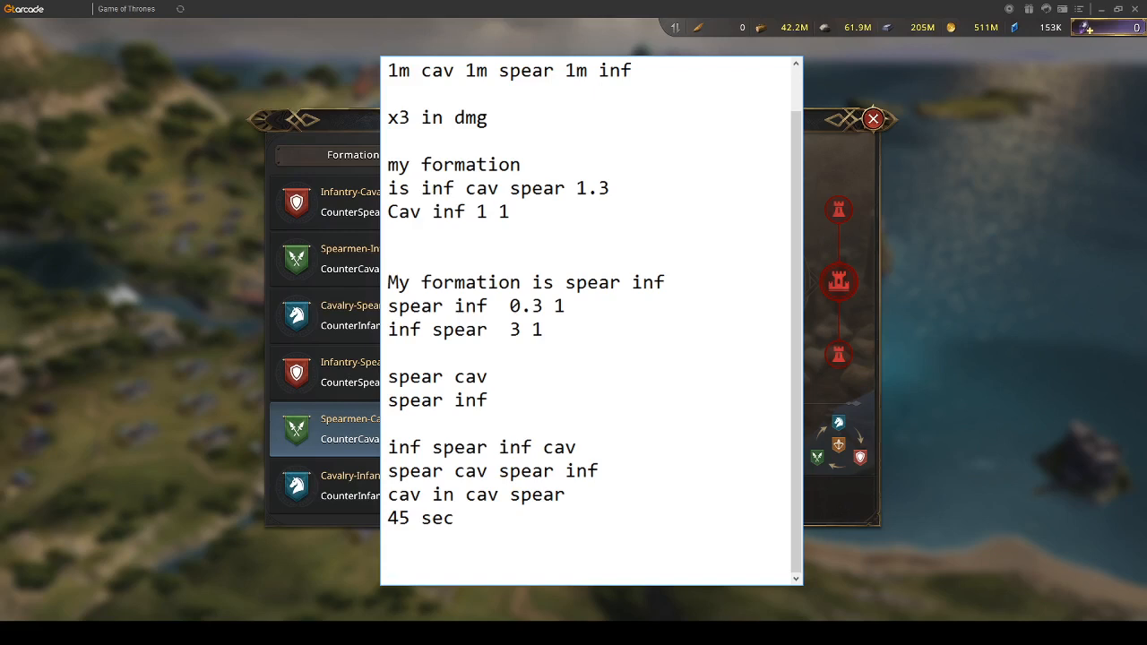
type("att")
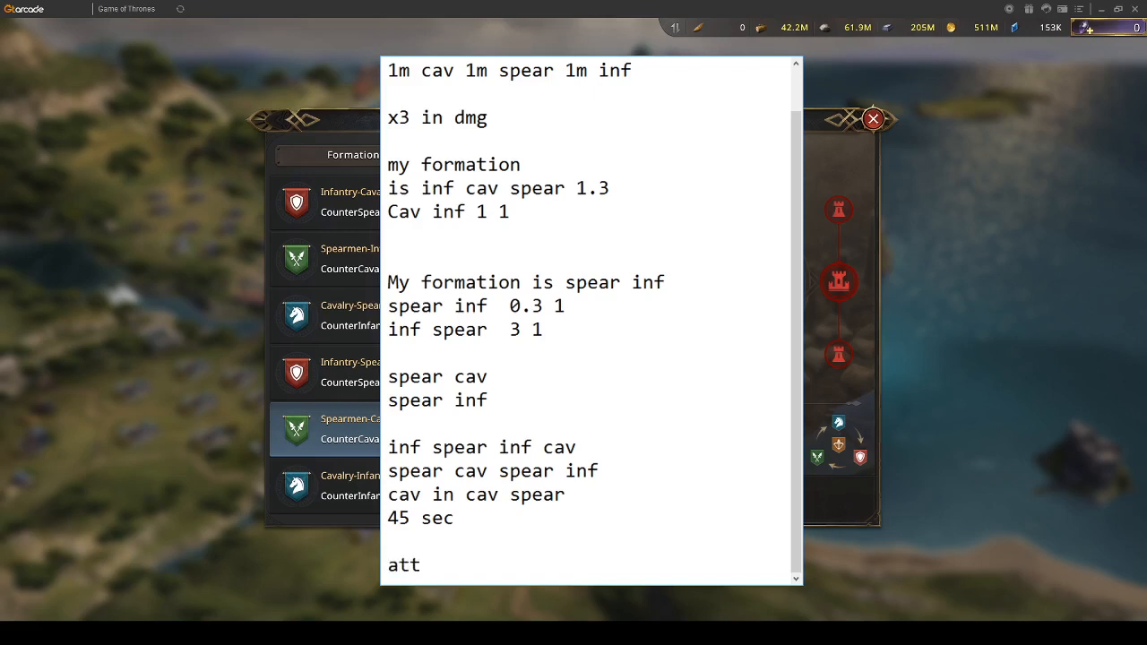
type("ackiing , d")
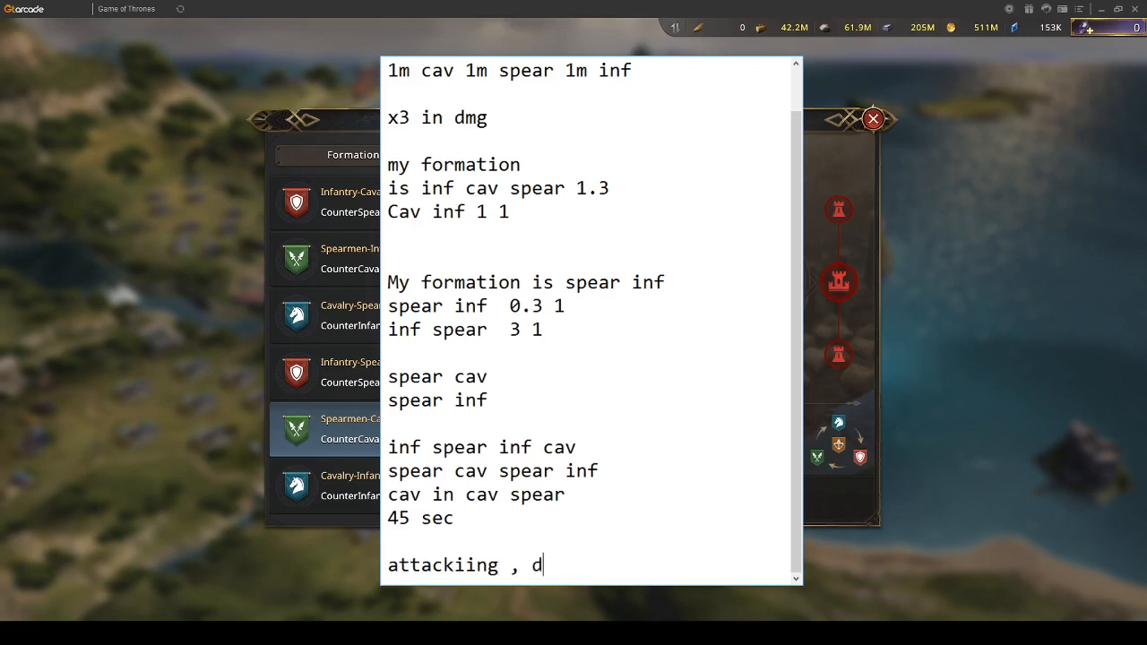
type("efending , or")
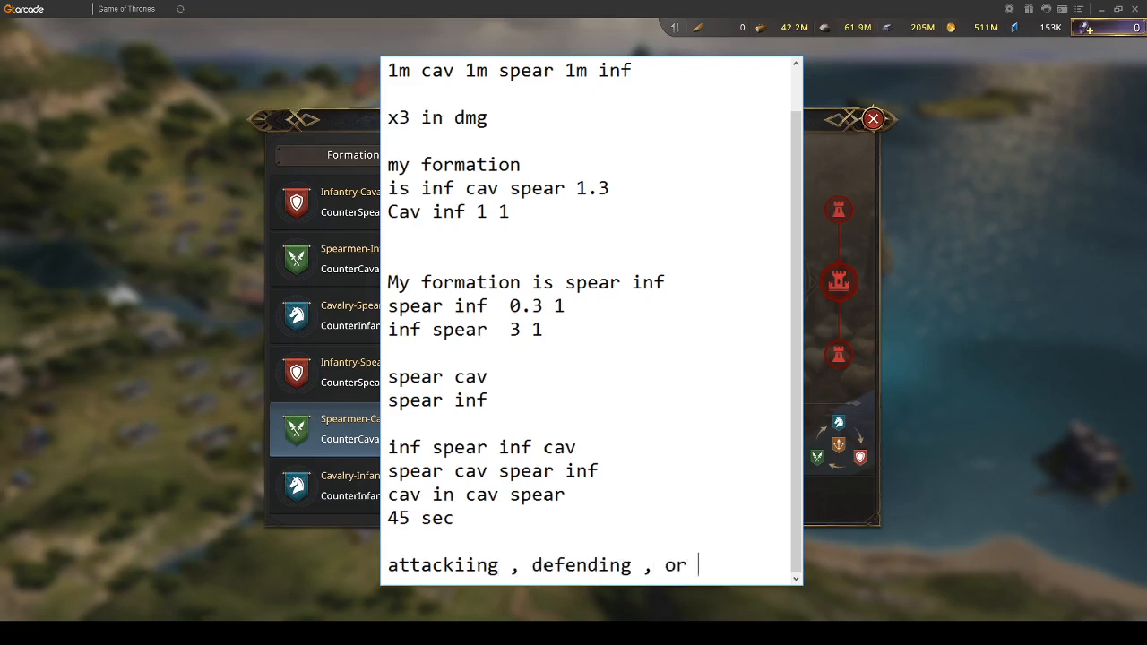
type("both")
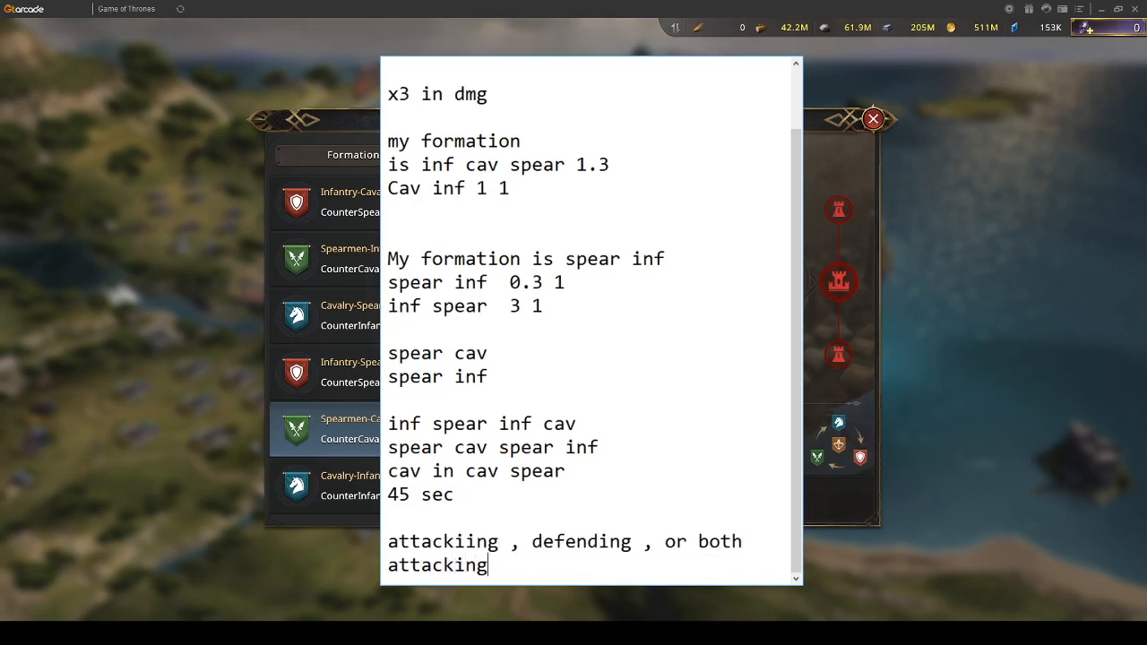
key("enter")
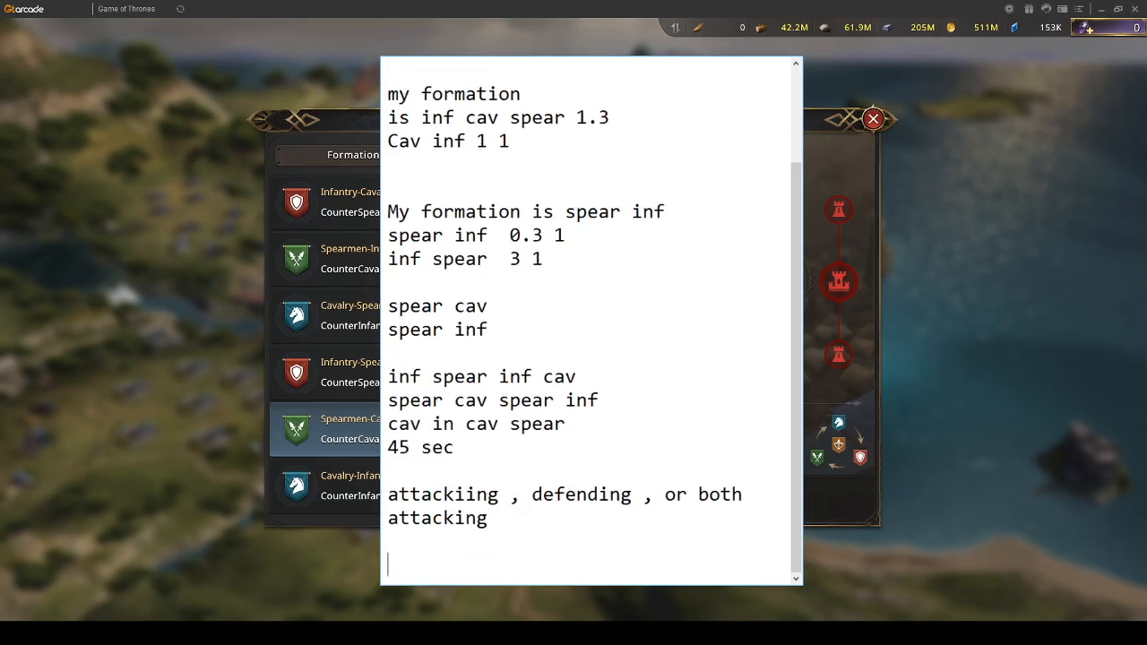